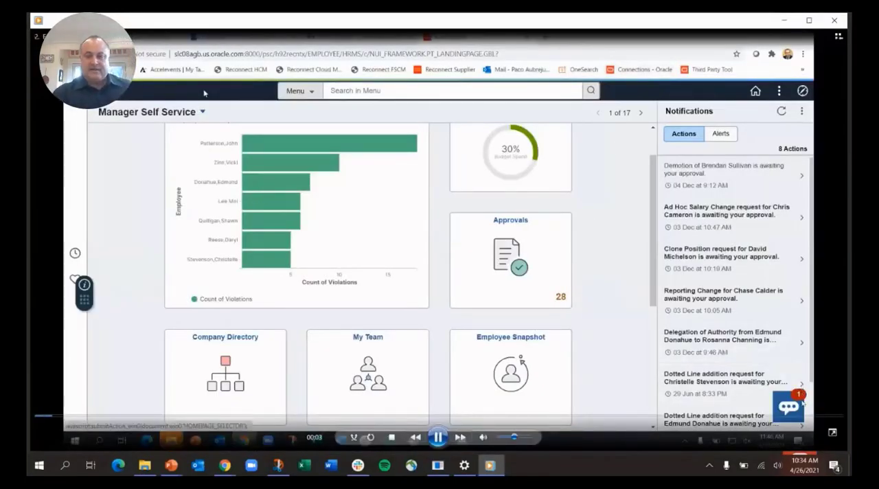
# Open the PICASO chat and cycle its suggestion cards through Absence, Benefits, Directory, Payroll to Requisition Assistant
pyautogui.click(788, 403)
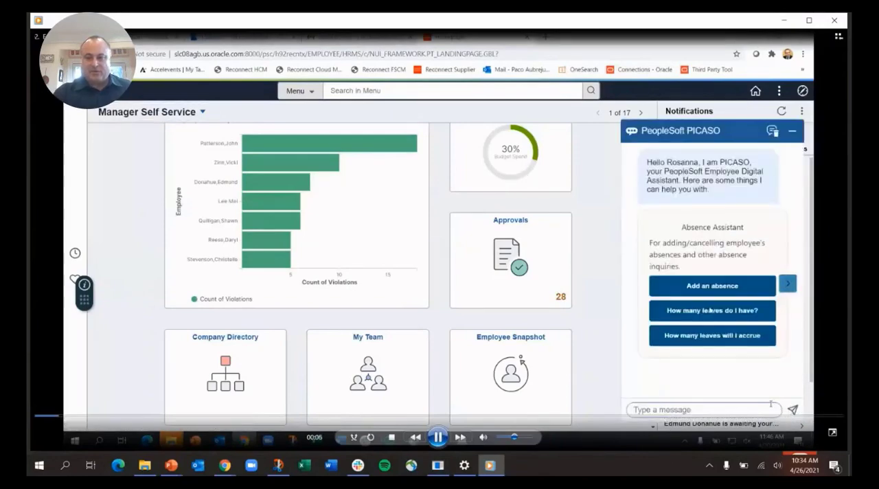
pyautogui.click(789, 283)
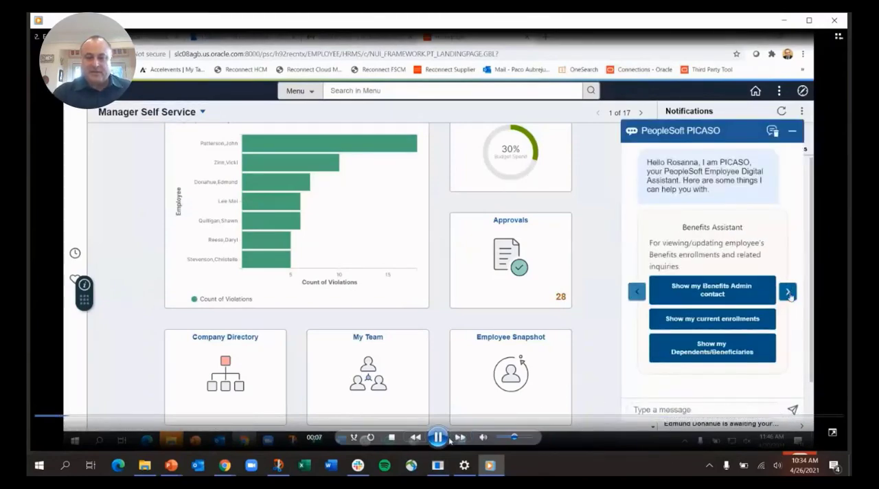
pyautogui.click(788, 292)
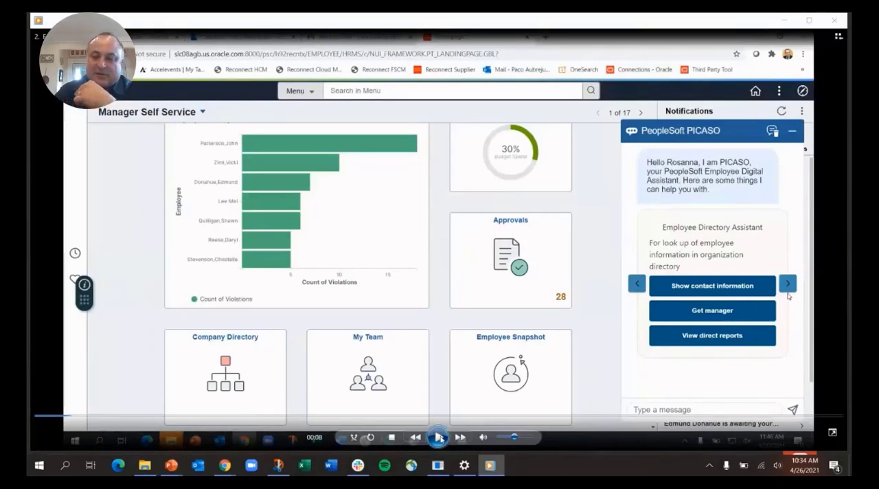
pyautogui.click(788, 283)
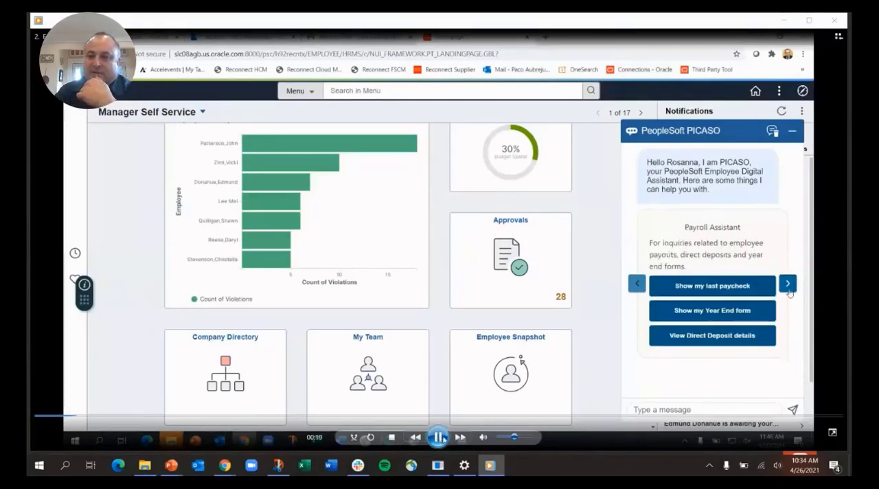
pyautogui.click(788, 283)
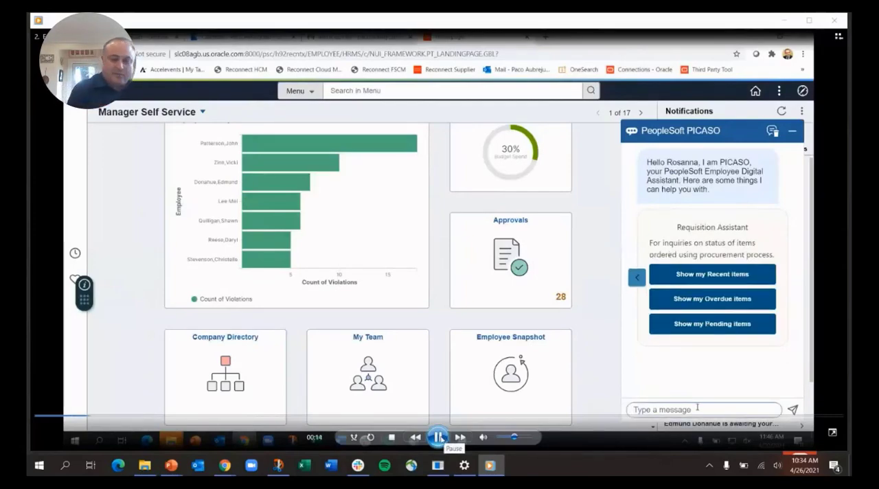
# Ask about planning a vacation, give June 14 as the start, and begin a 'look up vicki' query
pyautogui.write('planning a')
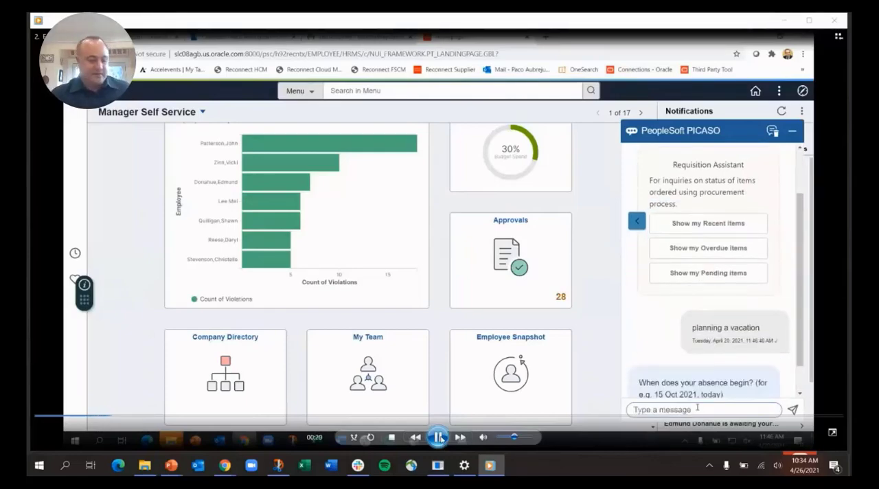
pyautogui.write('jun')
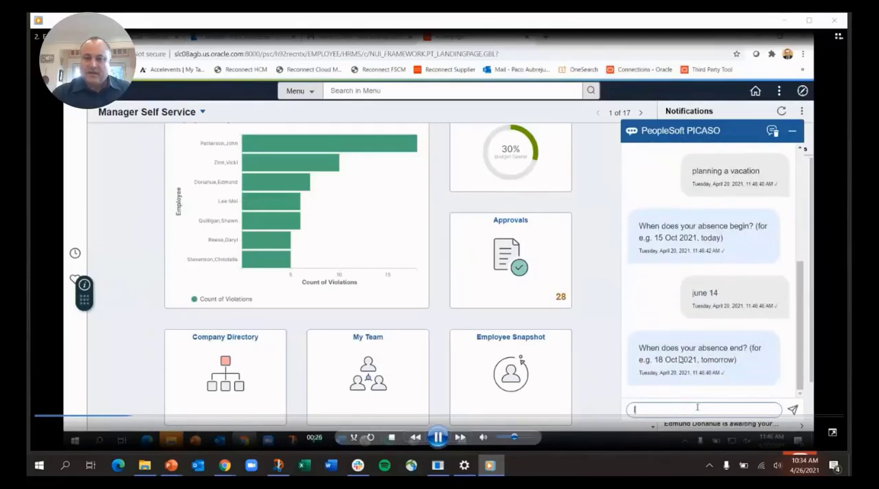
pyautogui.write('look up vid')
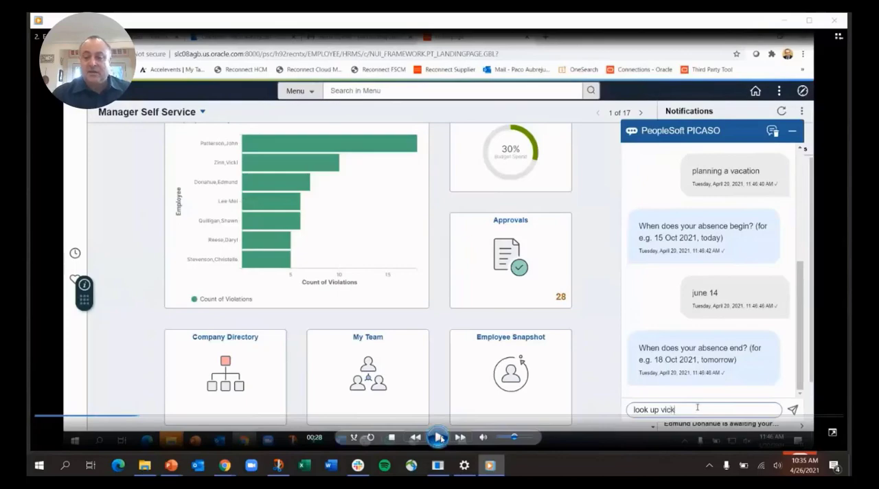
pyautogui.click(791, 410)
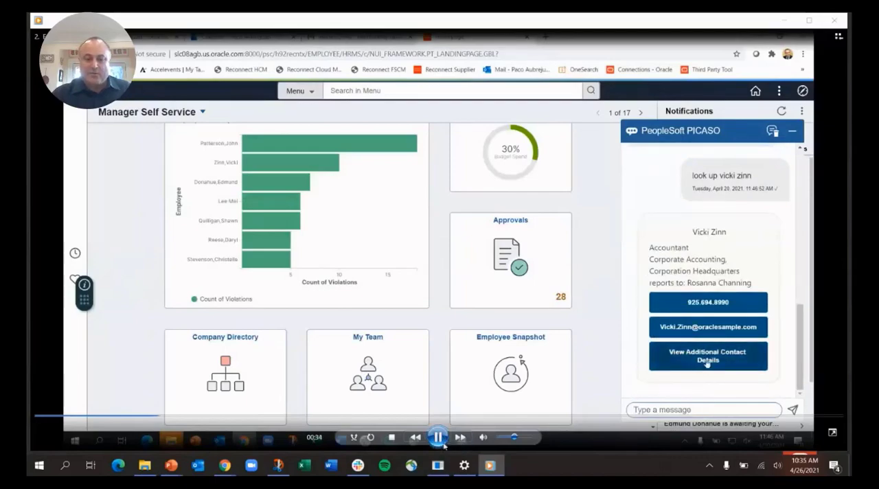
pyautogui.click(438, 436)
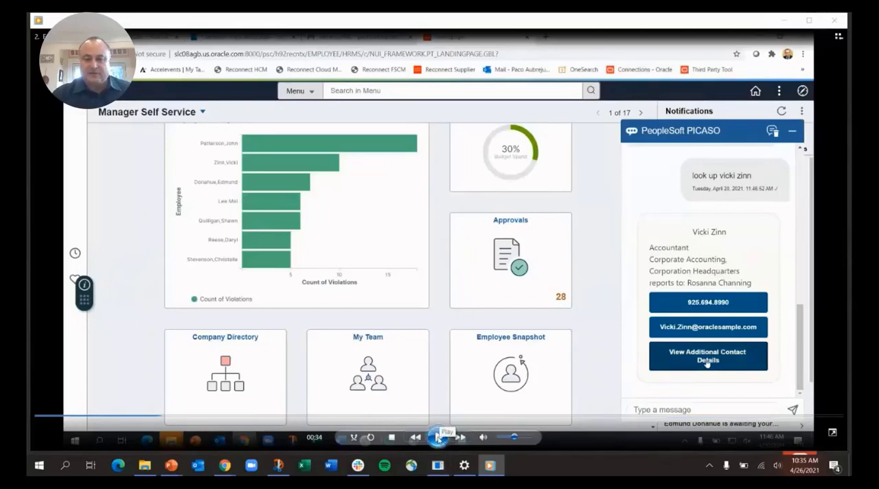
pyautogui.click(707, 356)
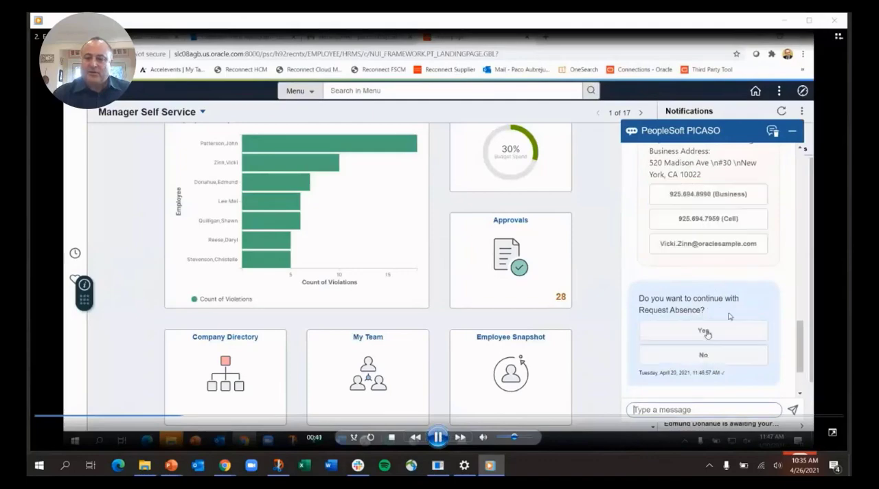
# Continue the absence request with a June 18 end date and decline attaching documents
pyautogui.click(703, 331)
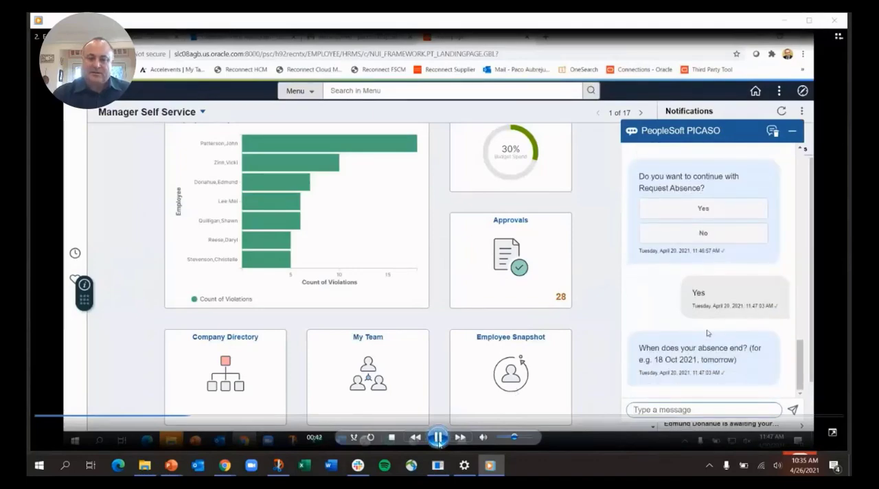
pyautogui.click(438, 436)
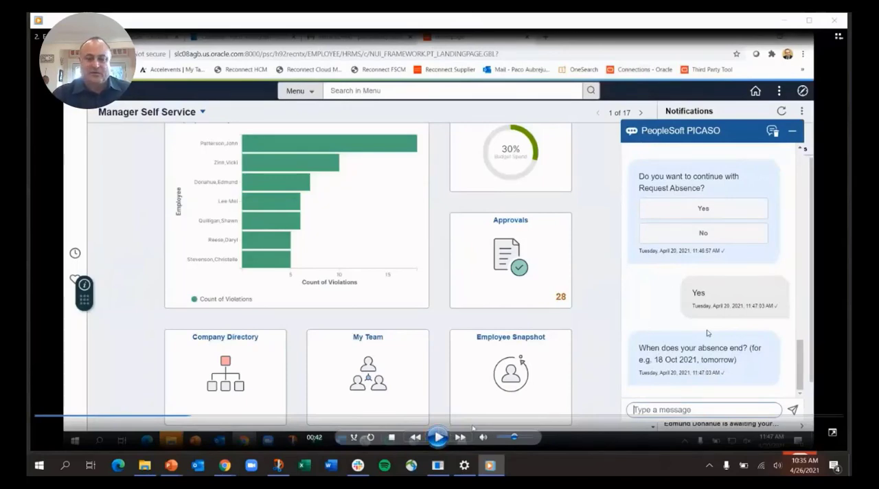
pyautogui.write('june')
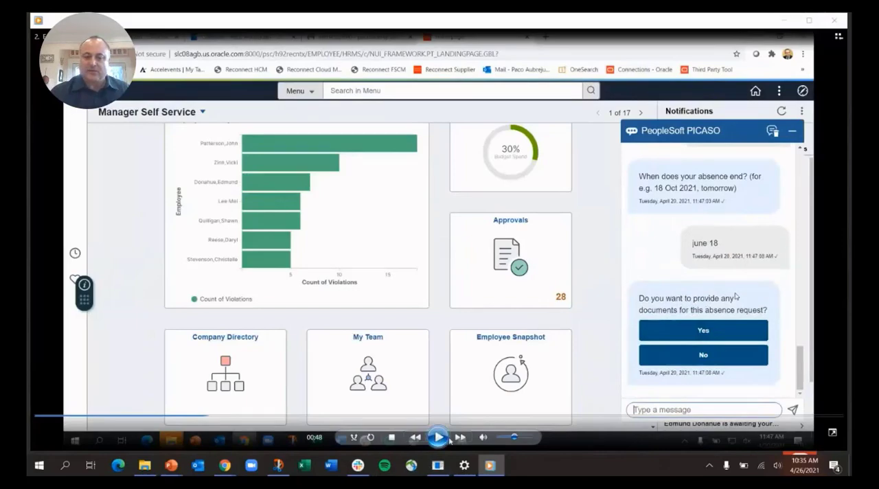
pyautogui.click(438, 437)
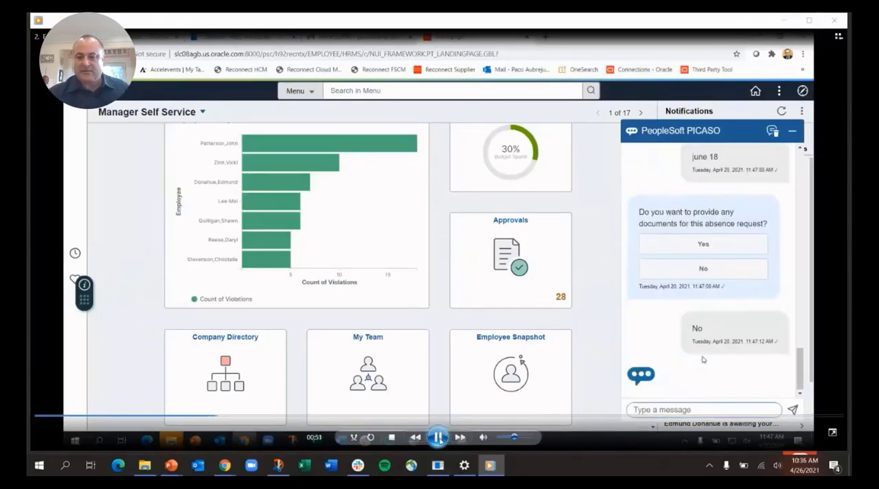
pyautogui.click(703, 270)
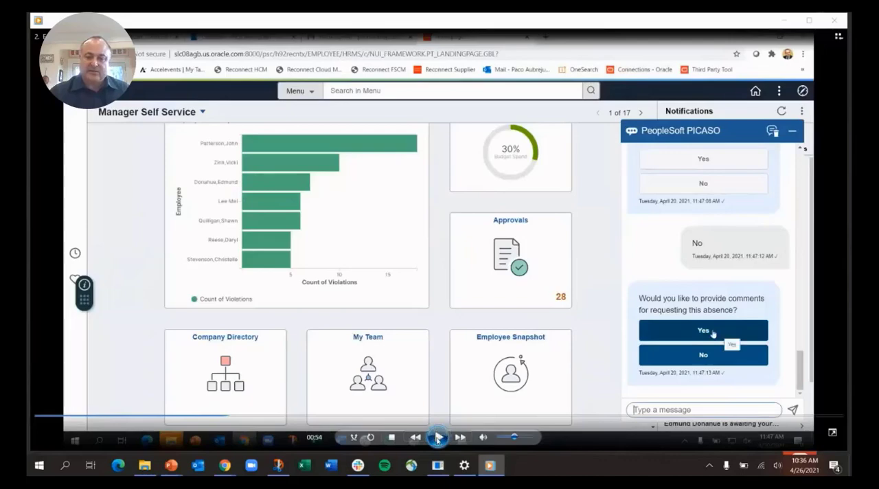
# Add a coverage comment and confirm the 40-hour June 14-18 vacation absence
pyautogui.click(703, 330)
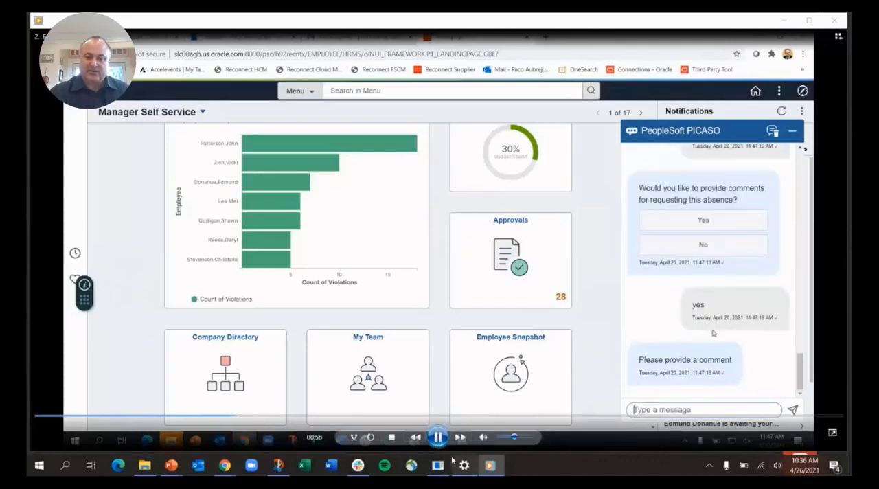
pyautogui.write('vic')
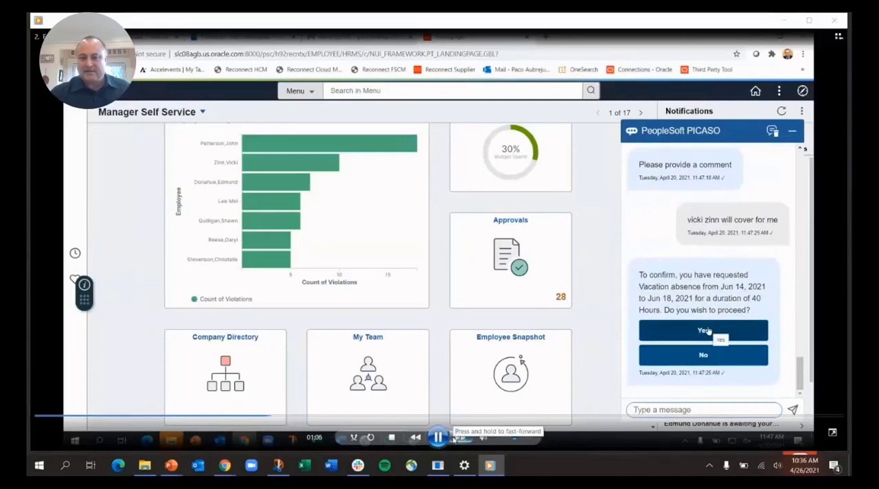
pyautogui.click(703, 329)
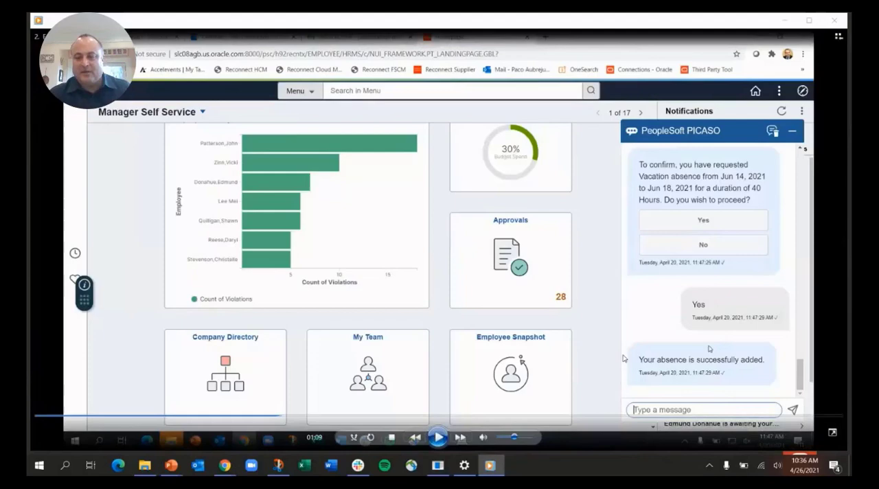
pyautogui.moveTo(665, 403)
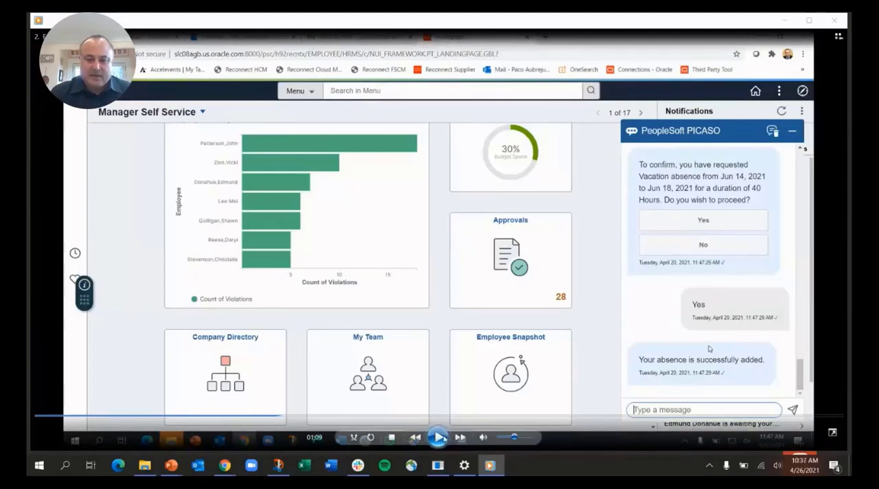
# Ask where the laptop ordered for Calvin is and review the pending-approval requisition card
pyautogui.click(438, 437)
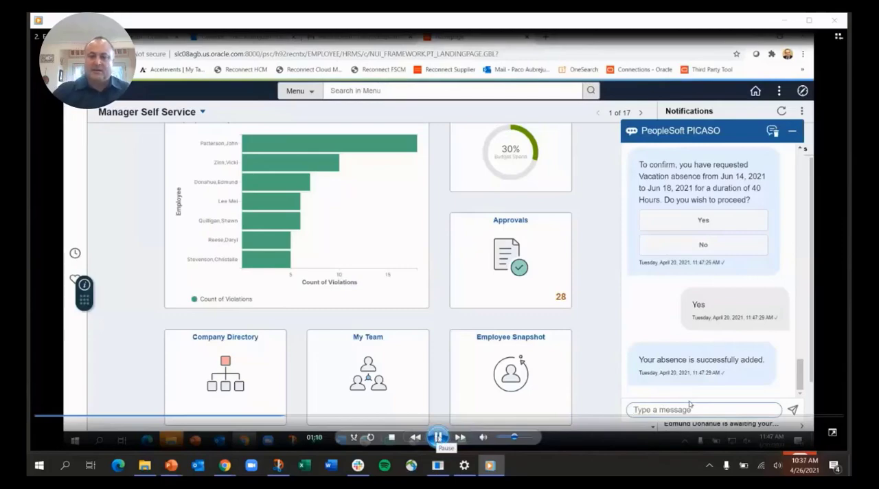
pyautogui.write('where is the laptop i ordered for calvin')
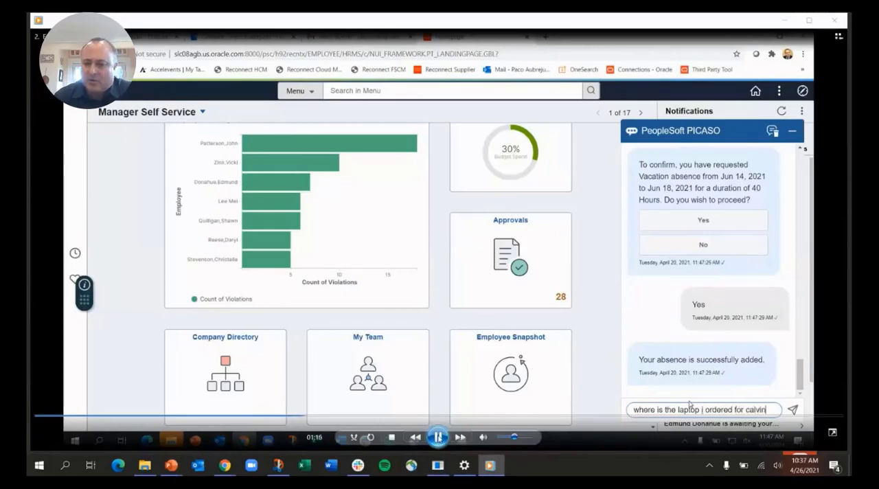
pyautogui.click(792, 409)
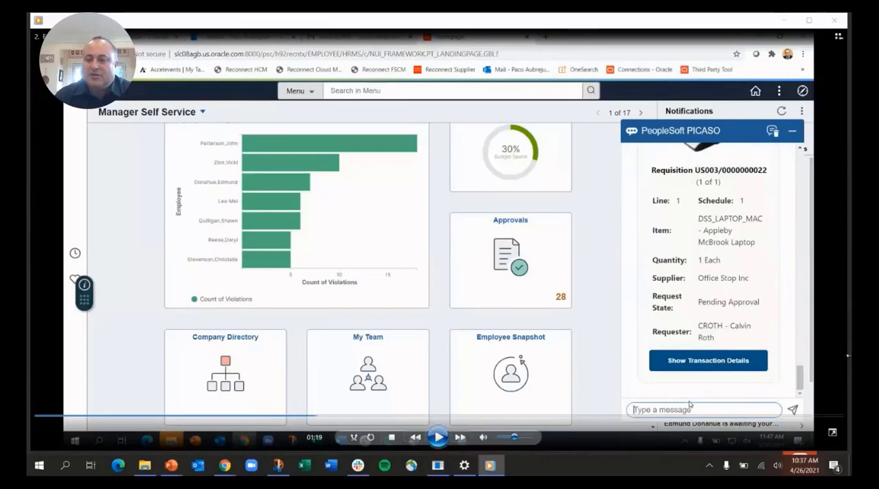
pyautogui.moveTo(555, 381)
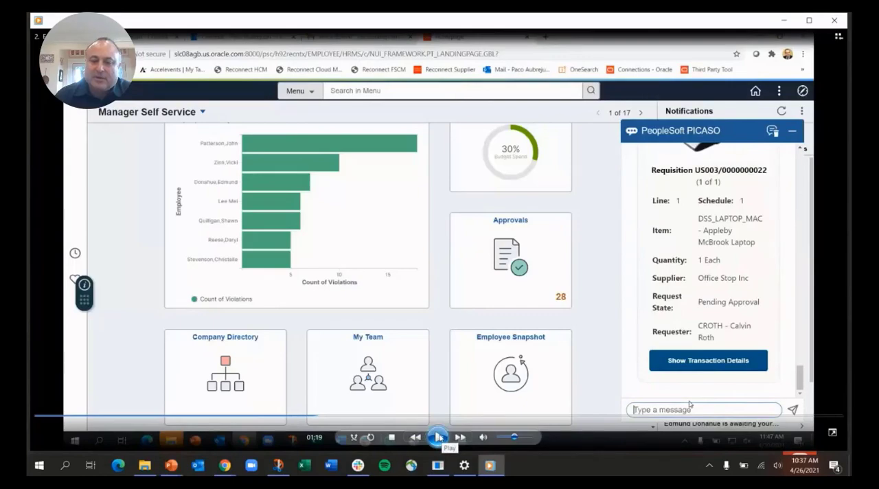
pyautogui.click(440, 436)
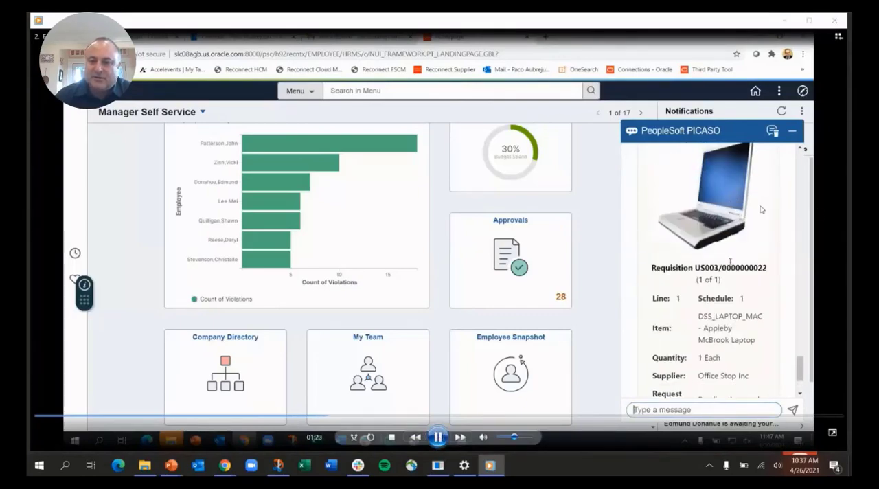
pyautogui.scroll(-3)
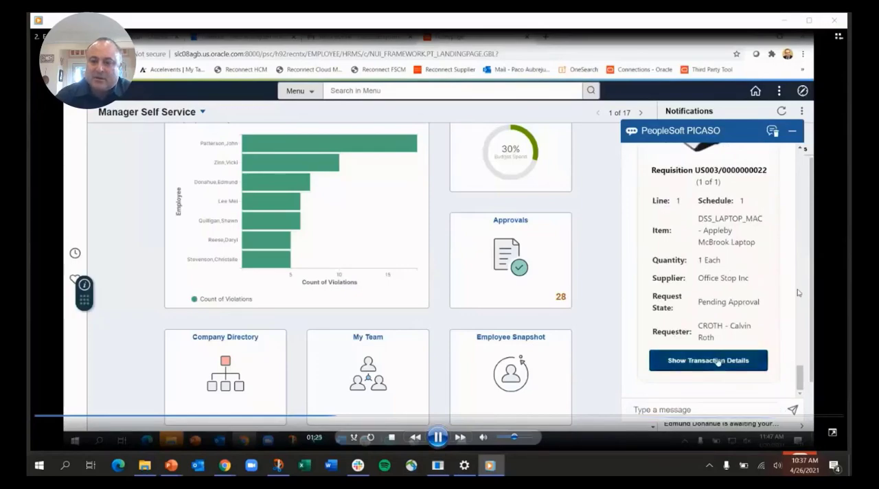
pyautogui.click(708, 360)
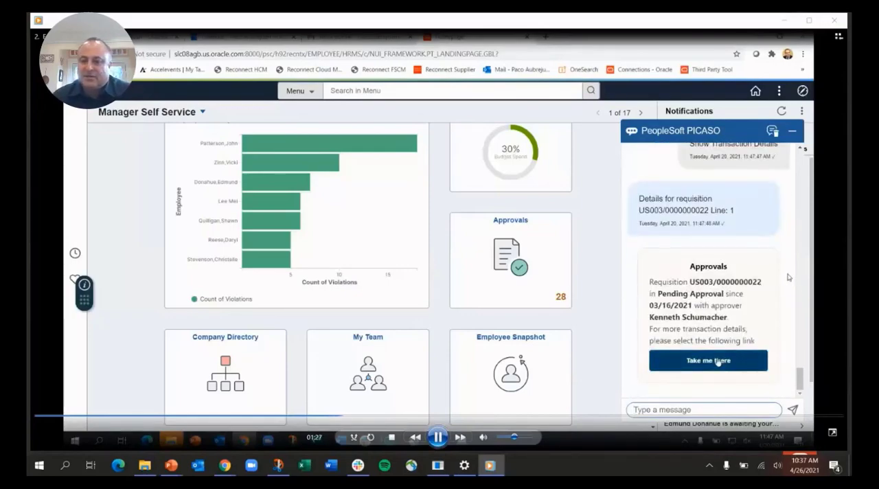
pyautogui.moveTo(753, 306)
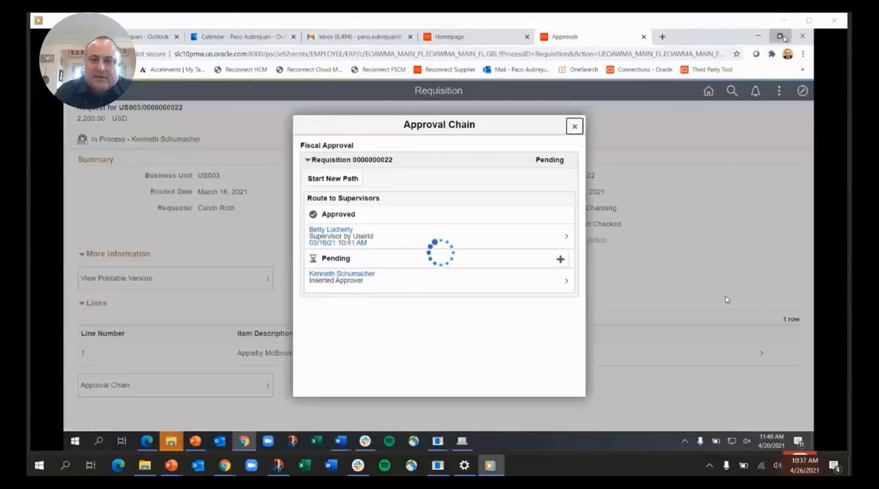
pyautogui.click(574, 127)
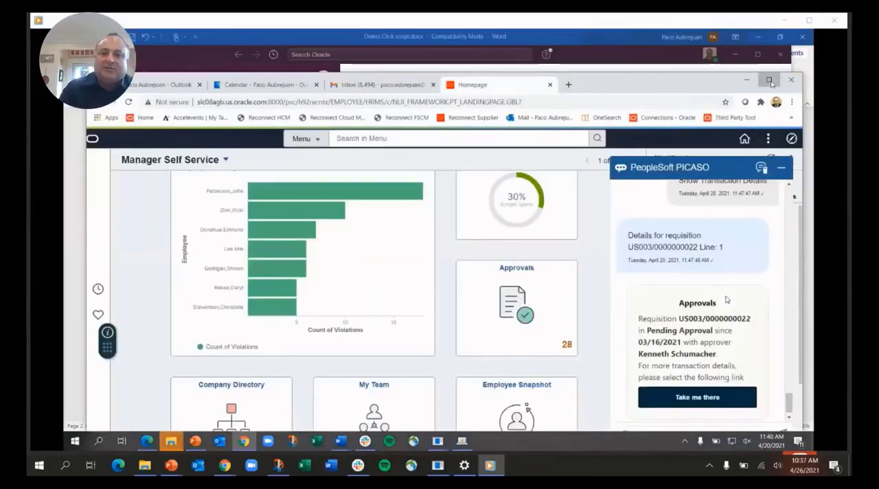
pyautogui.click(769, 80)
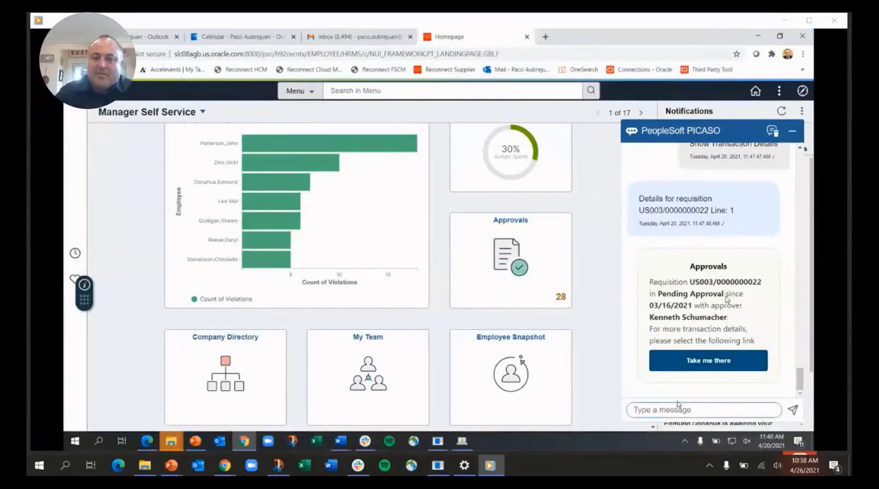
# Ask to show my paycheck, then ask what my pay deductions are
pyautogui.write('show my p')
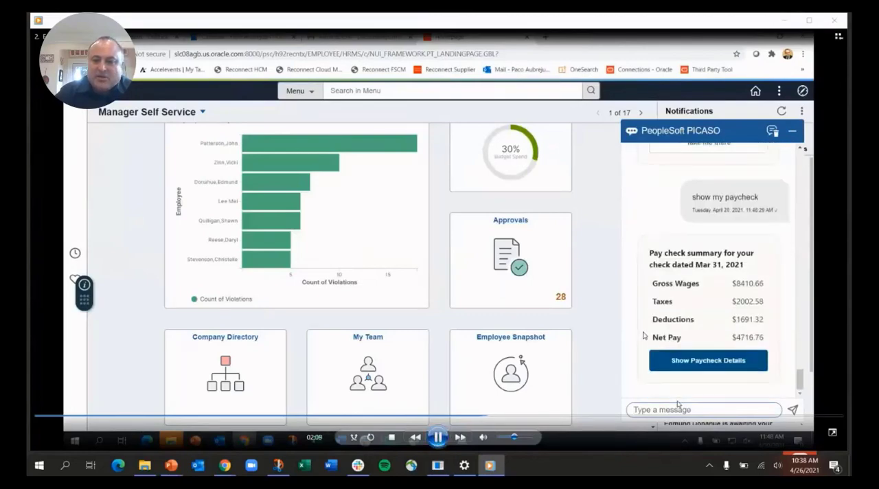
pyautogui.click(437, 437)
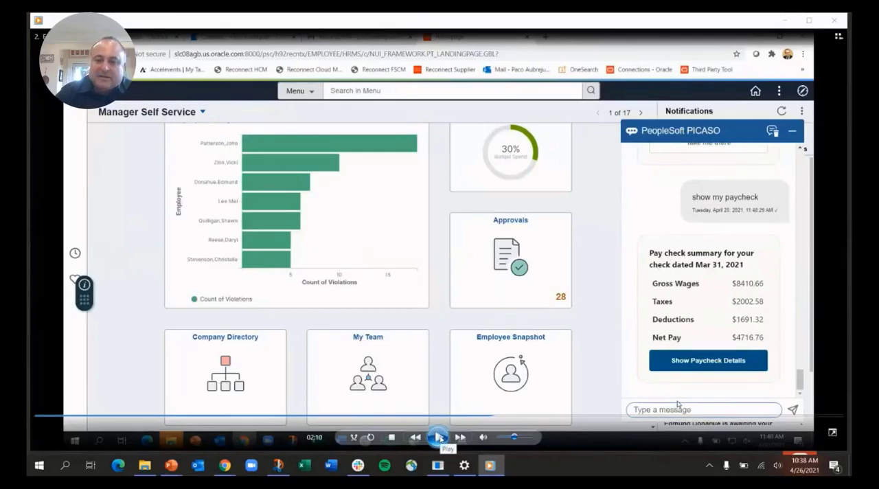
pyautogui.click(438, 437)
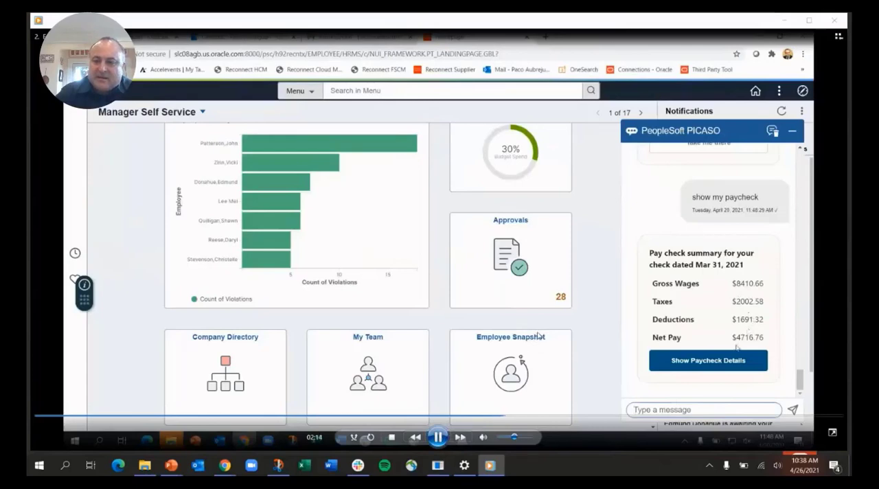
pyautogui.moveTo(572, 306)
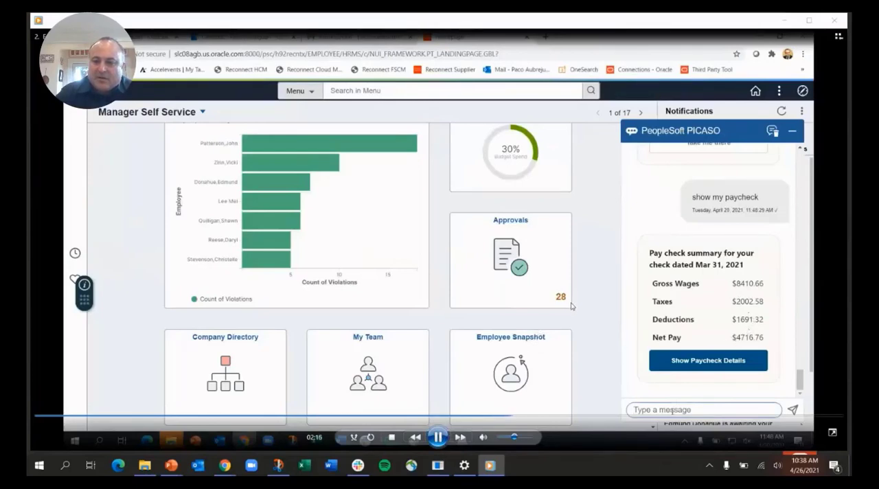
pyautogui.write('what a')
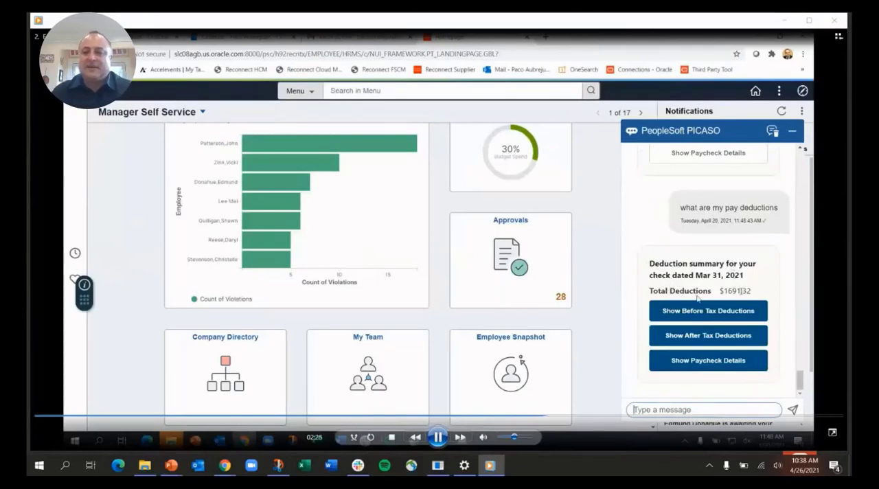
pyautogui.moveTo(708, 311)
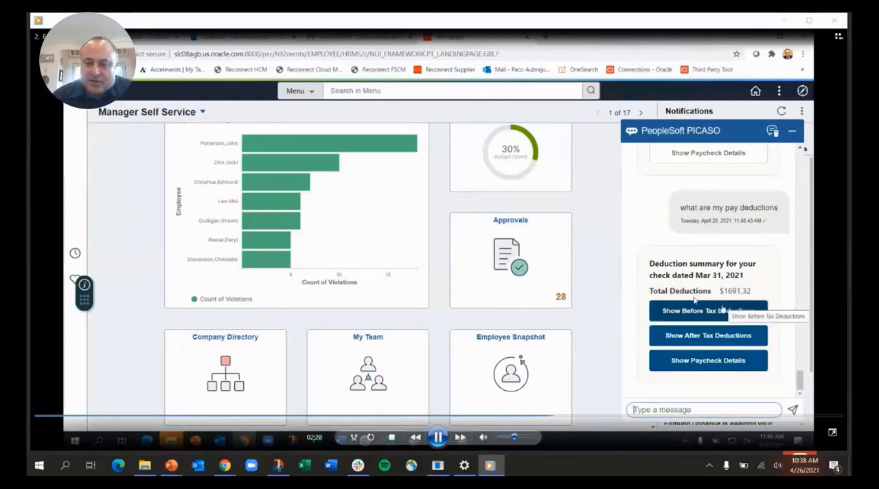
# Request the before-tax deduction breakdown (medical, 401(k), FSAs)
pyautogui.click(708, 310)
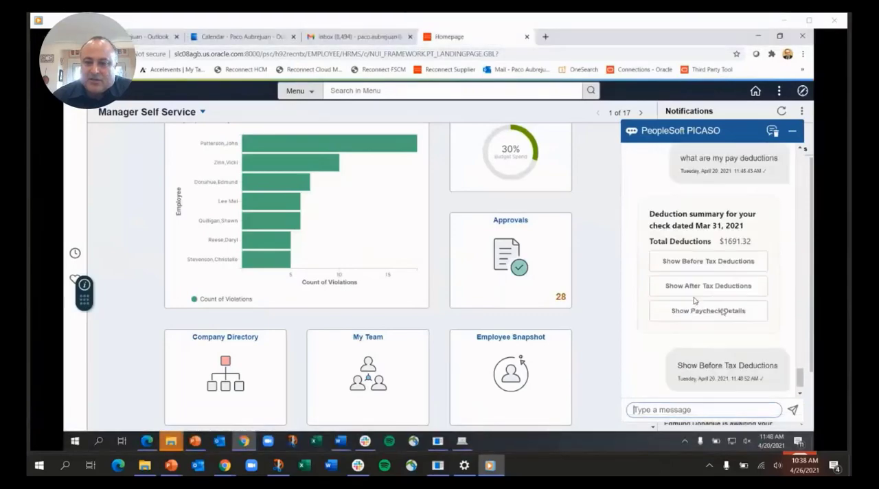
pyautogui.click(709, 261)
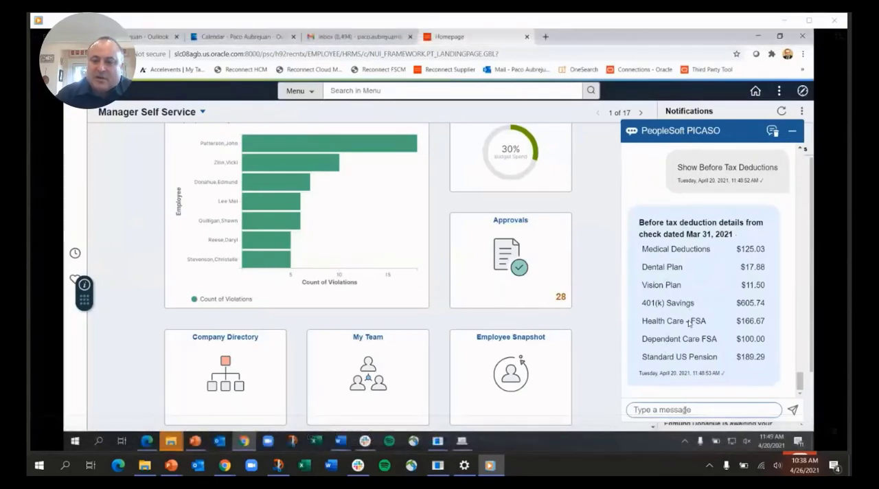
# Ask to show my medical plan, then ask about my expense report status
pyautogui.write('show my m')
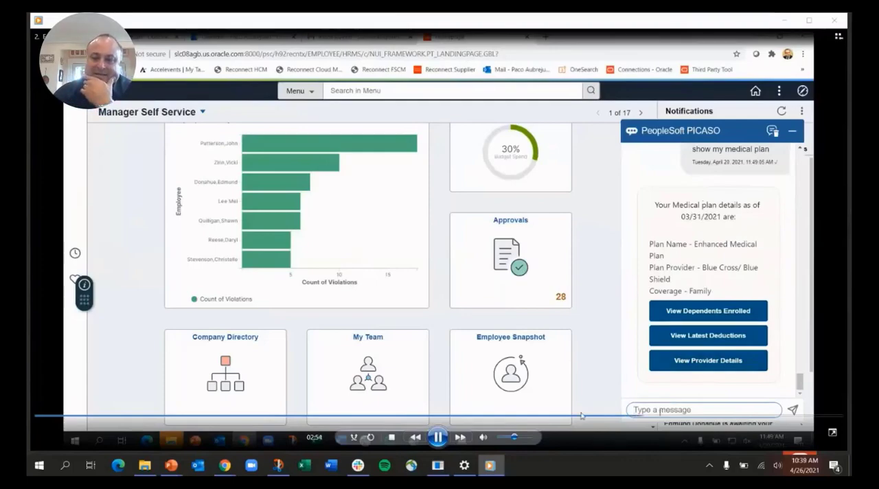
pyautogui.write('stat')
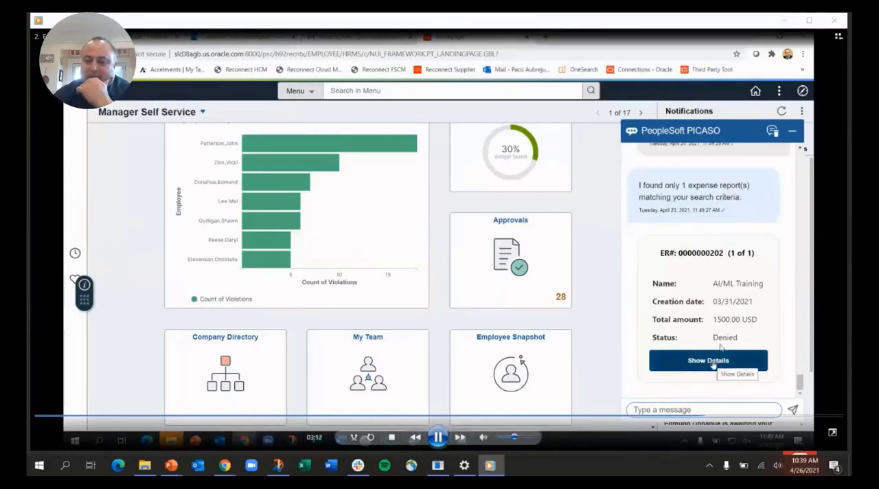
pyautogui.click(708, 360)
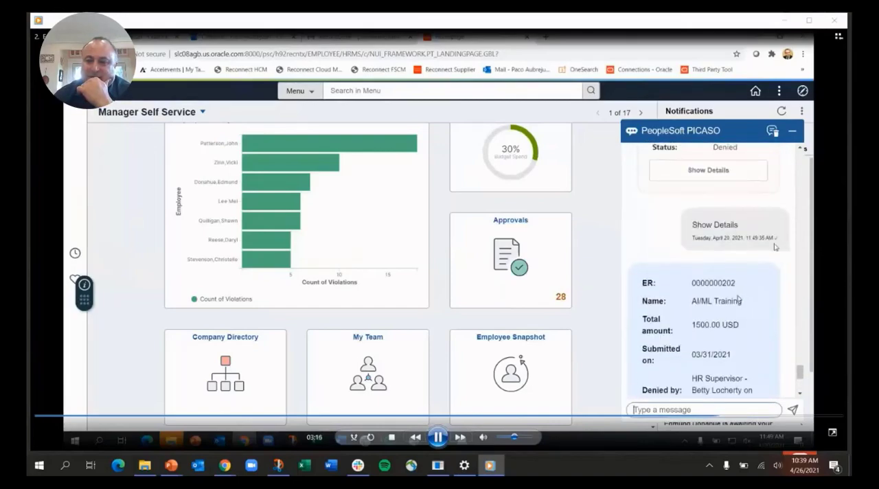
pyautogui.scroll(-3)
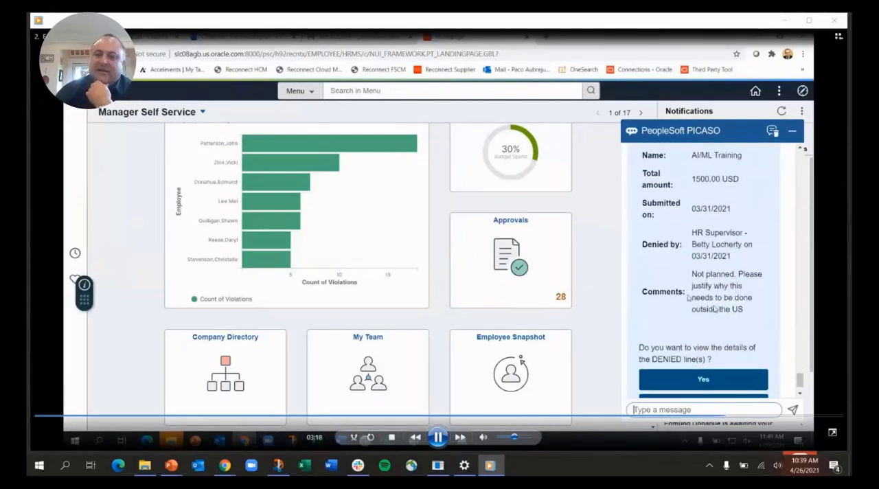
pyautogui.scroll(-3)
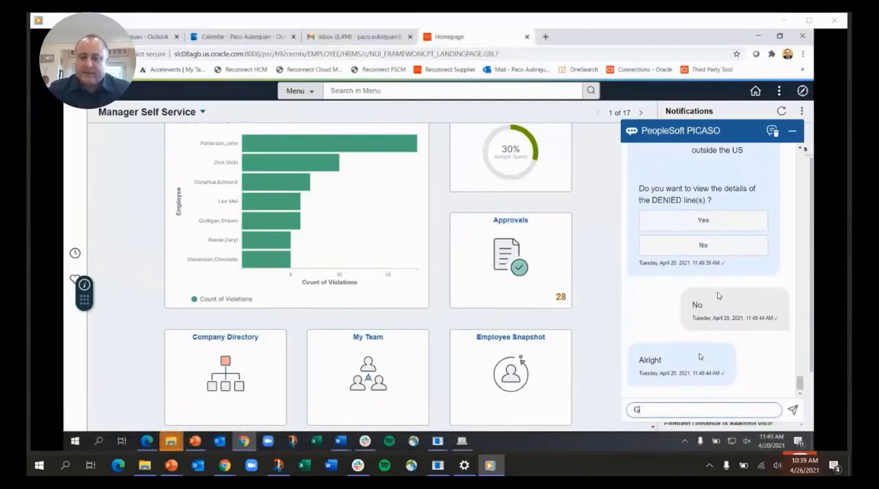
# Ask for my W-2, view the 2020 Wage and Tax Statement PDF, and close it
pyautogui.write('et my')
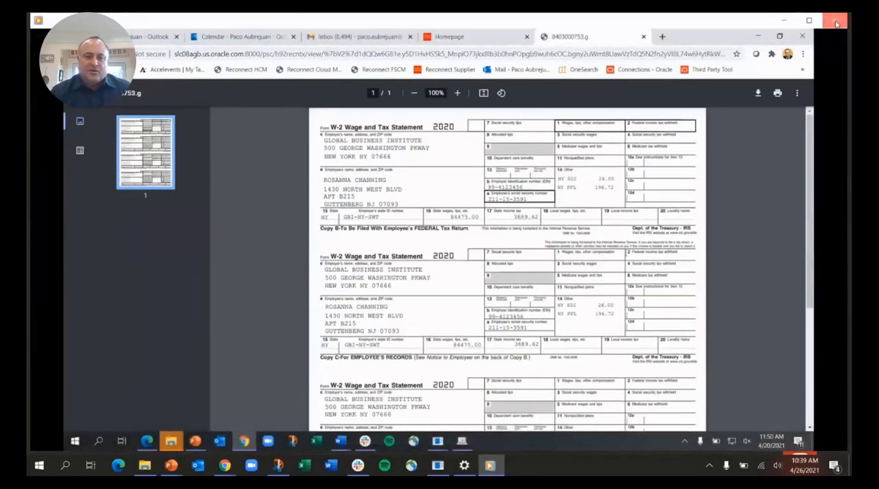
pyautogui.click(835, 21)
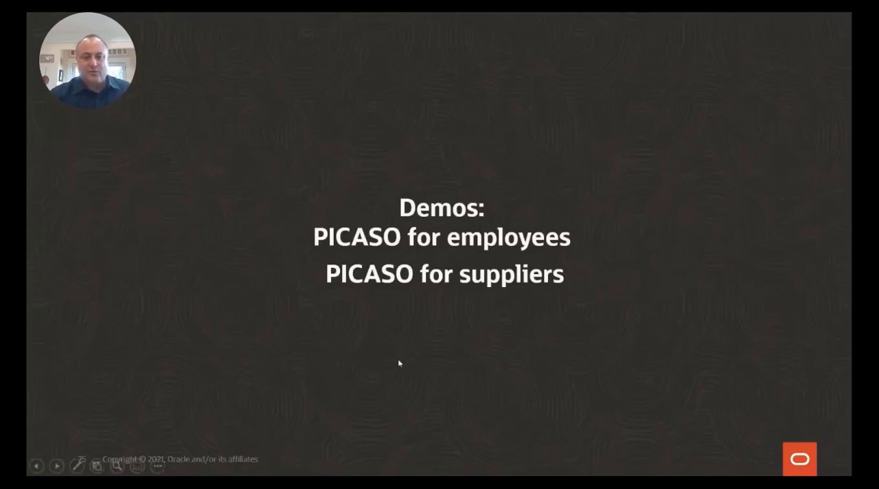
pyautogui.moveTo(518, 366)
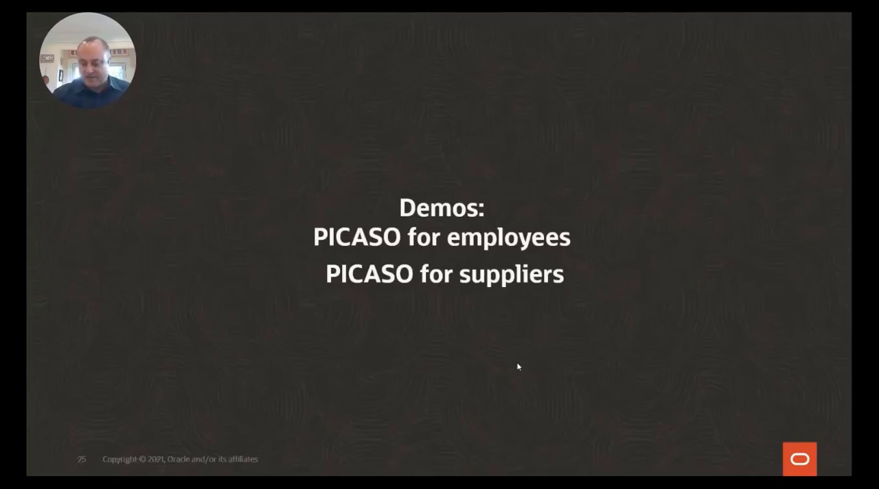
pyautogui.moveTo(506, 277)
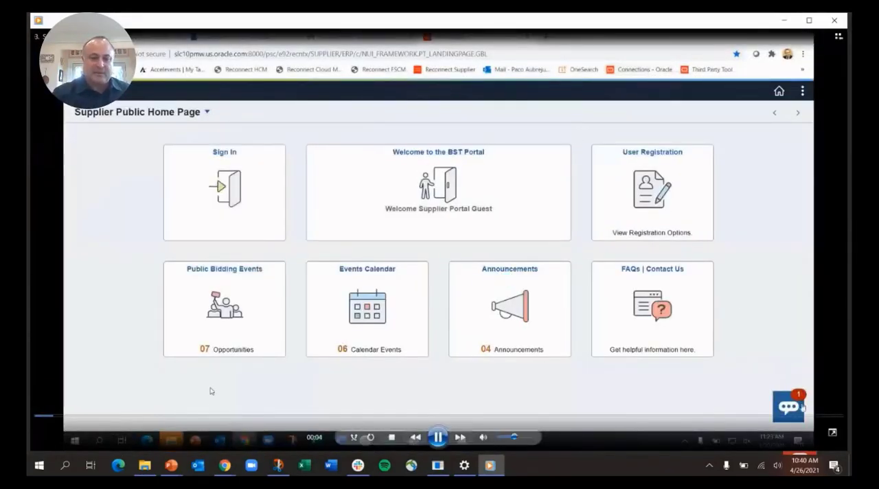
# Start the supplier assistant chat and ask how it can help
pyautogui.click(788, 404)
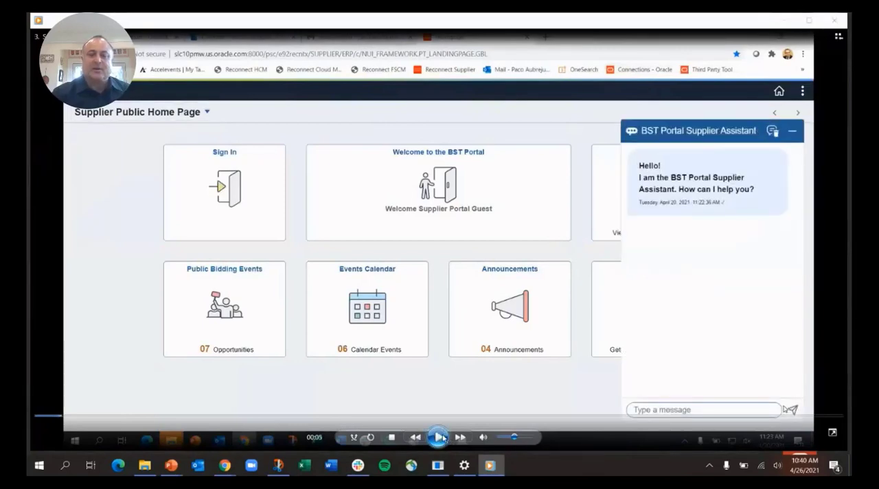
pyautogui.moveTo(438, 436)
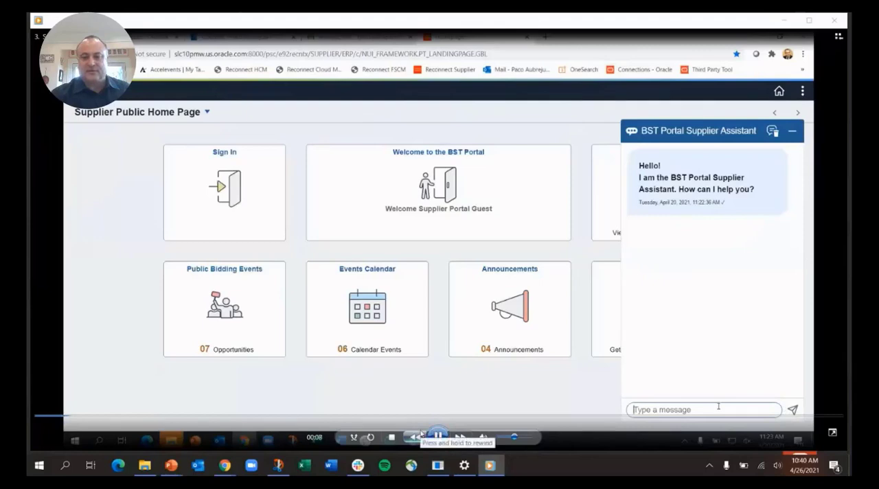
pyautogui.write('how can you help me')
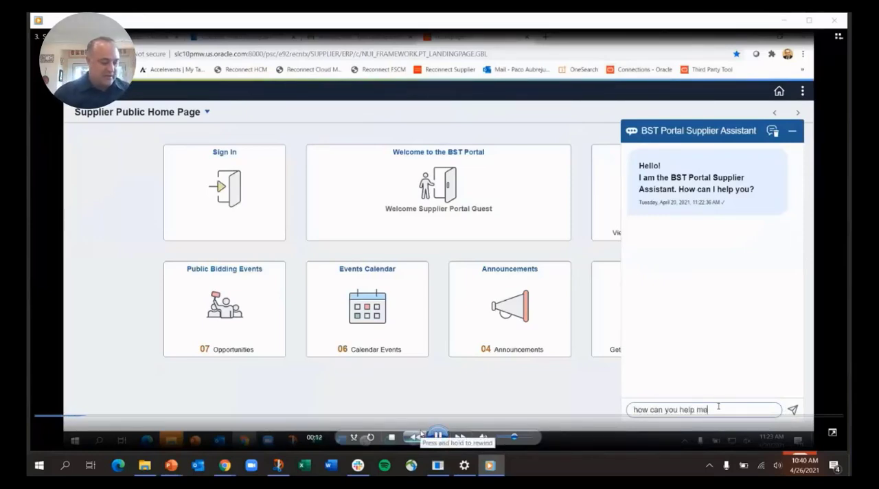
pyautogui.click(791, 410)
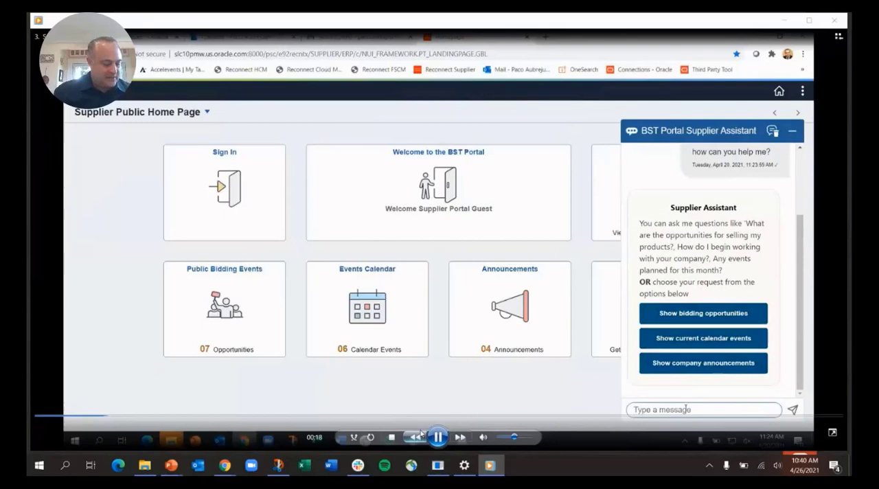
# Ask what selling opportunities are available and browse the bidding opportunity cards, Upgrade Laptops FY2022 first
pyautogui.write('what are the selling o')
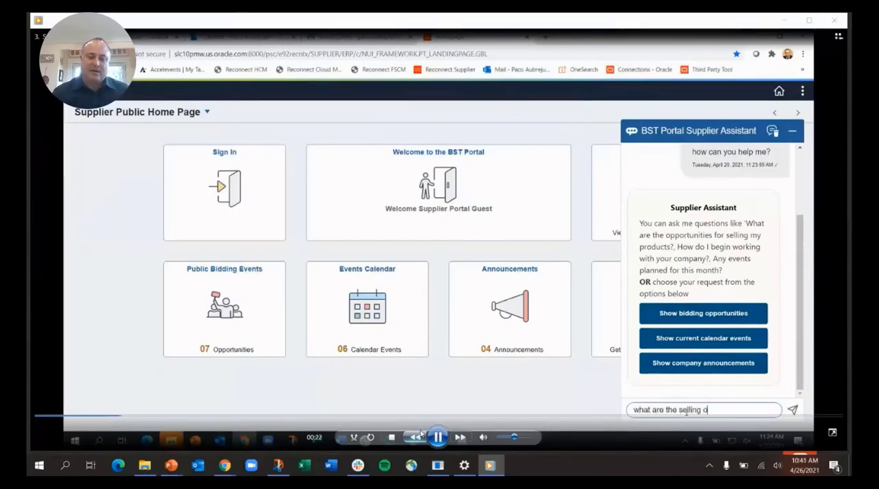
pyautogui.write('pportunitie')
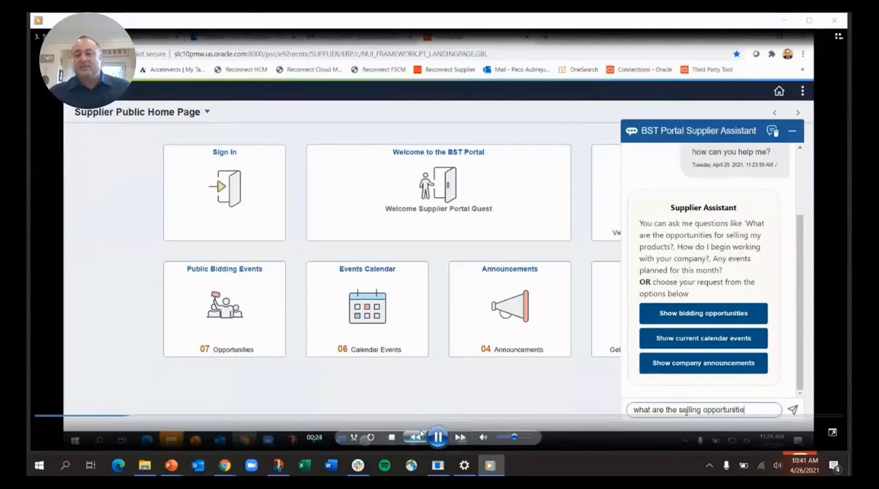
pyautogui.click(791, 409)
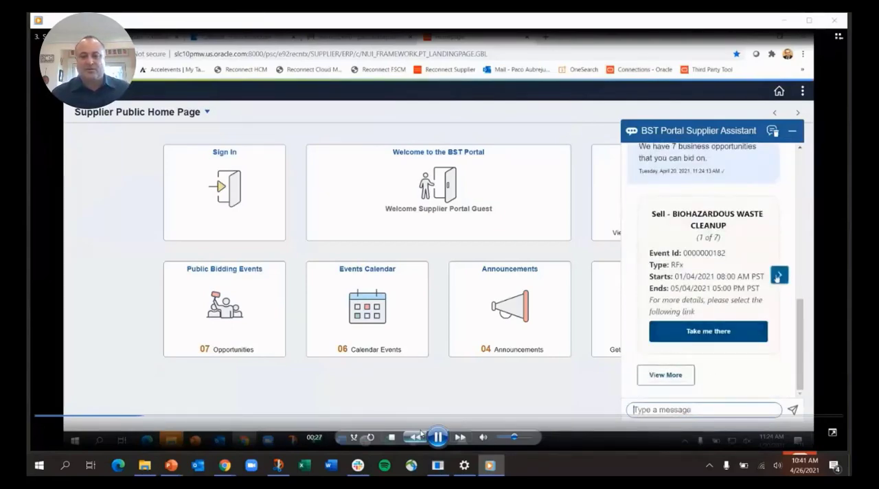
pyautogui.click(780, 275)
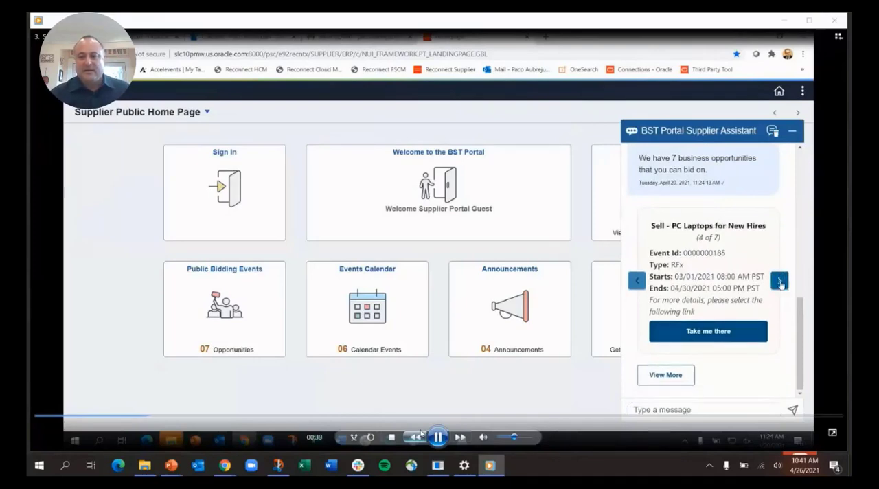
pyautogui.click(781, 280)
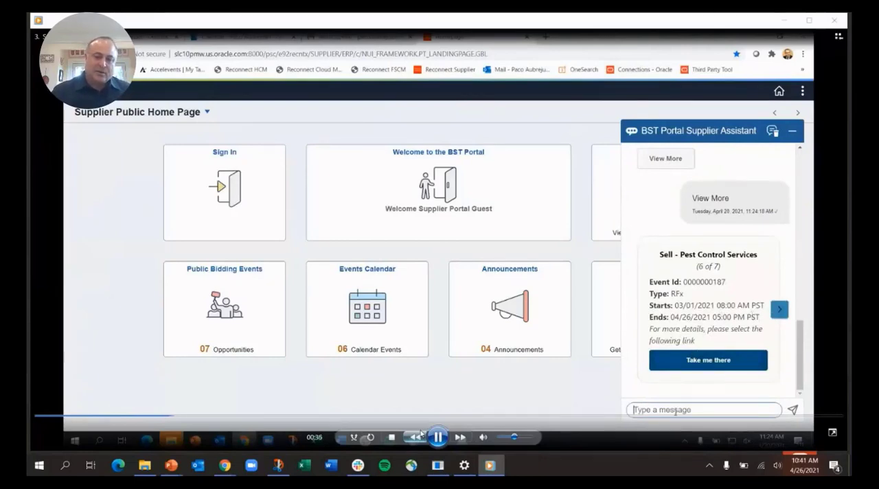
pyautogui.write('what are th')
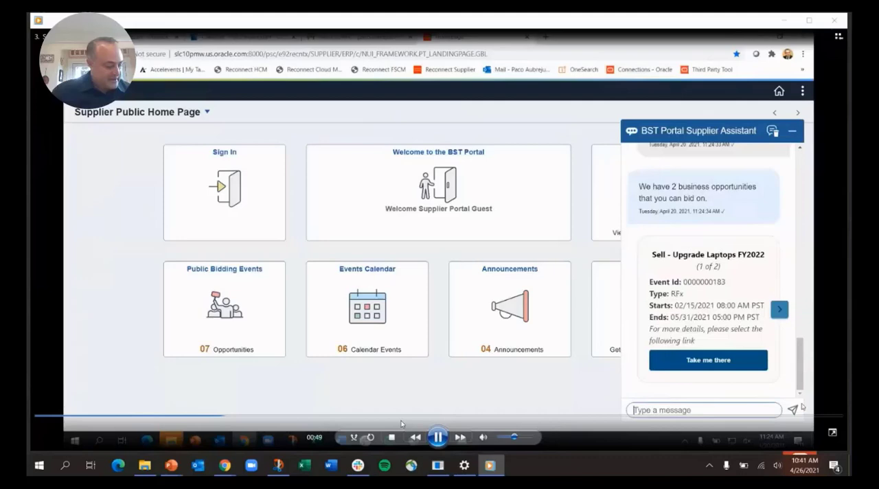
pyautogui.click(780, 309)
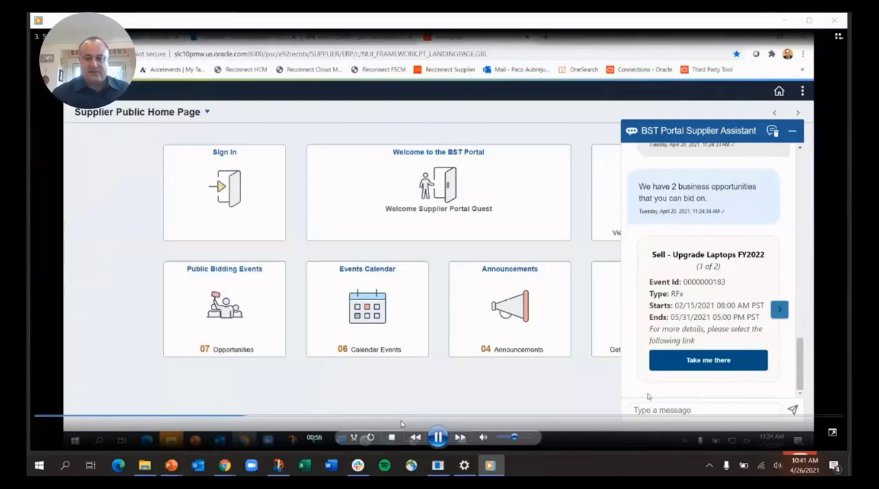
# Ask about events in the next 6 months and page through the four company event cards
pyautogui.write('ove')
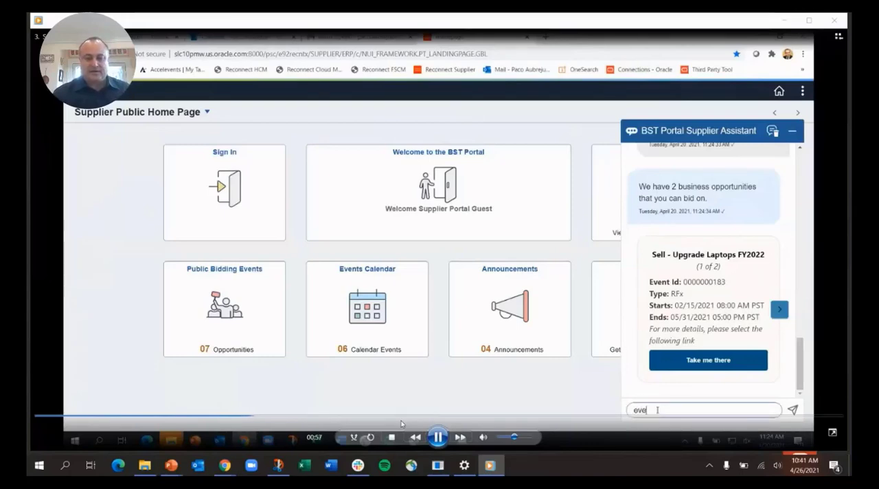
pyautogui.write('events in the next')
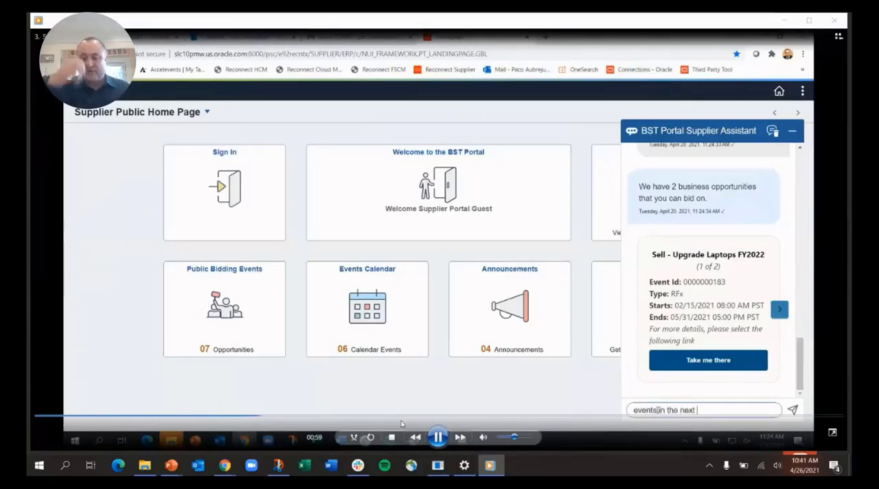
pyautogui.write('6 m')
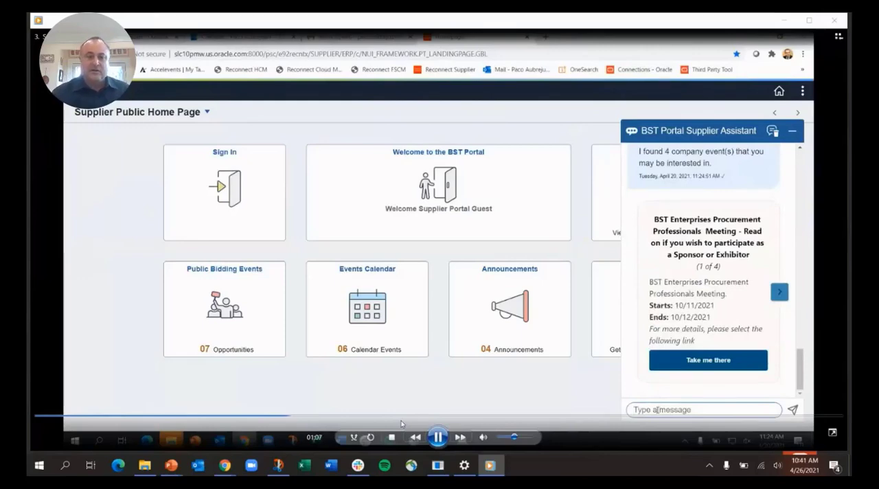
pyautogui.click(780, 293)
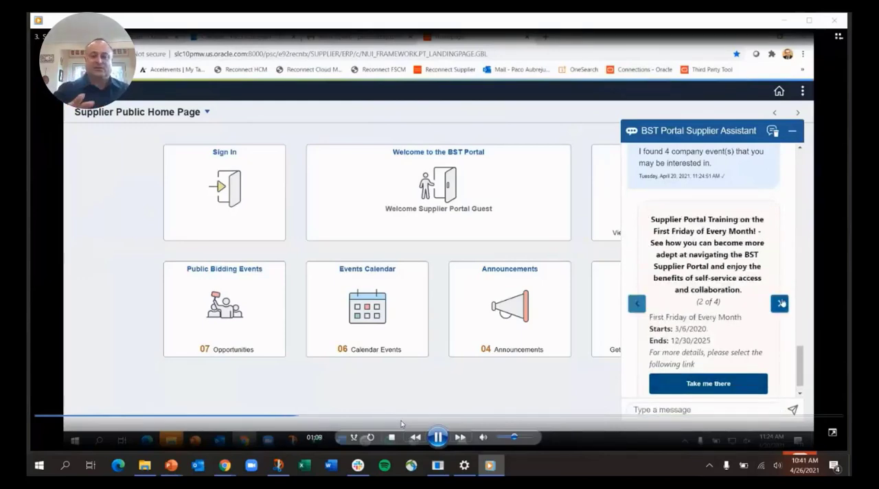
pyautogui.click(780, 302)
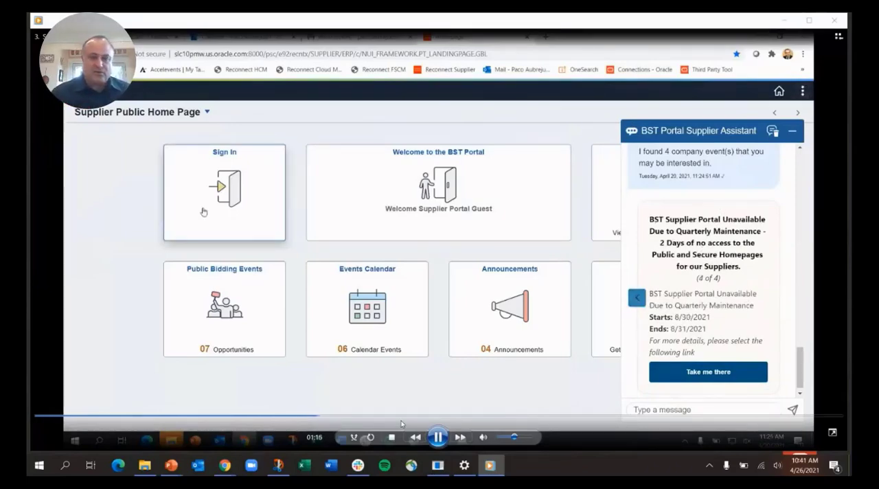
# Sign in to the supplier portal as user JS and dismiss Chrome's password warnings
pyautogui.click(224, 192)
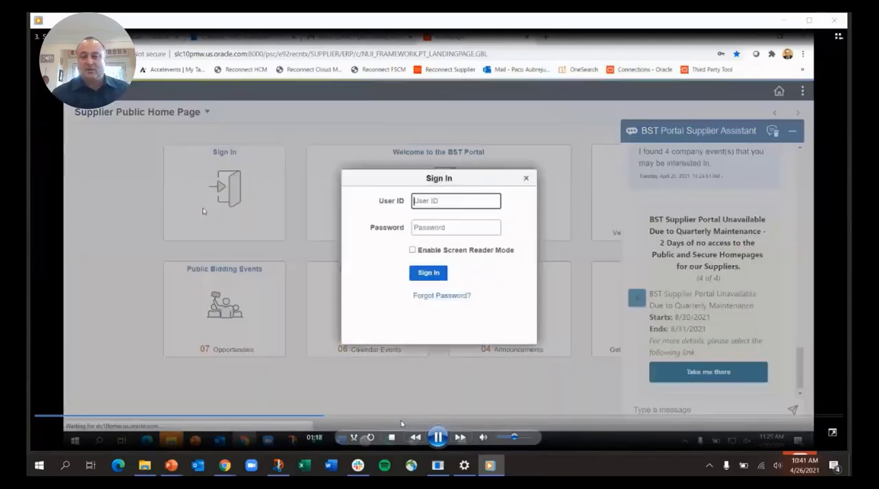
pyautogui.write('JSCOTT')
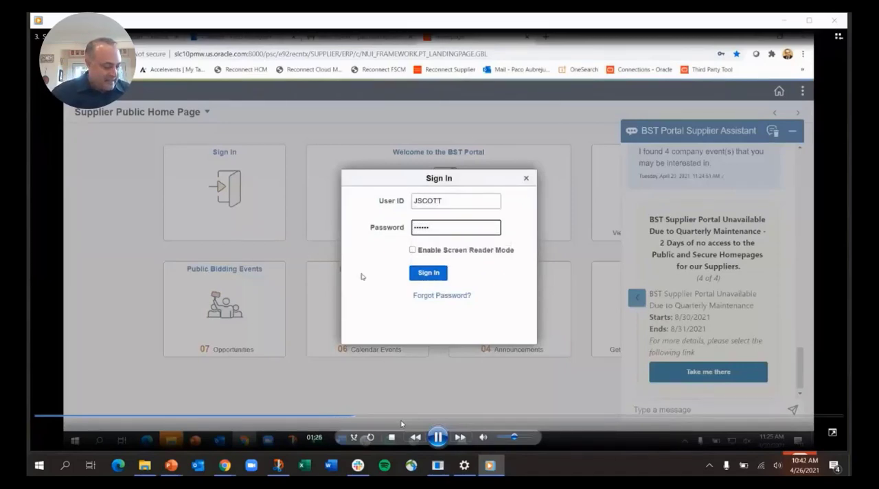
pyautogui.click(429, 272)
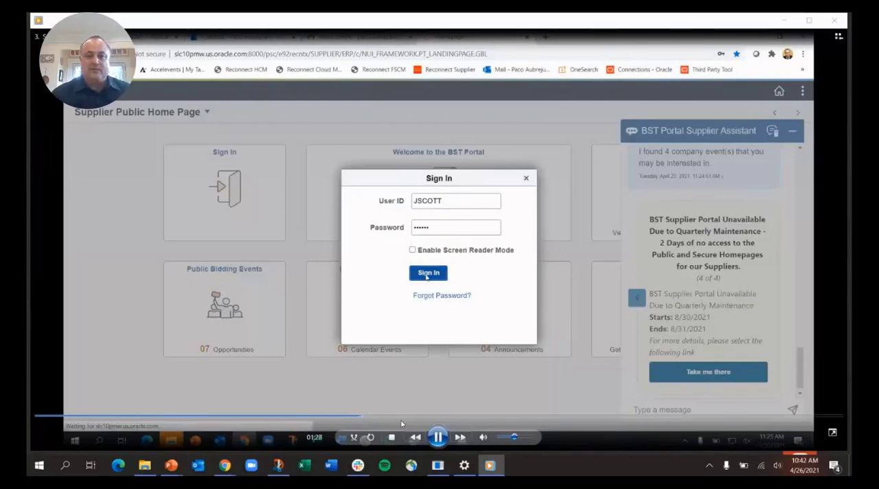
pyautogui.click(429, 272)
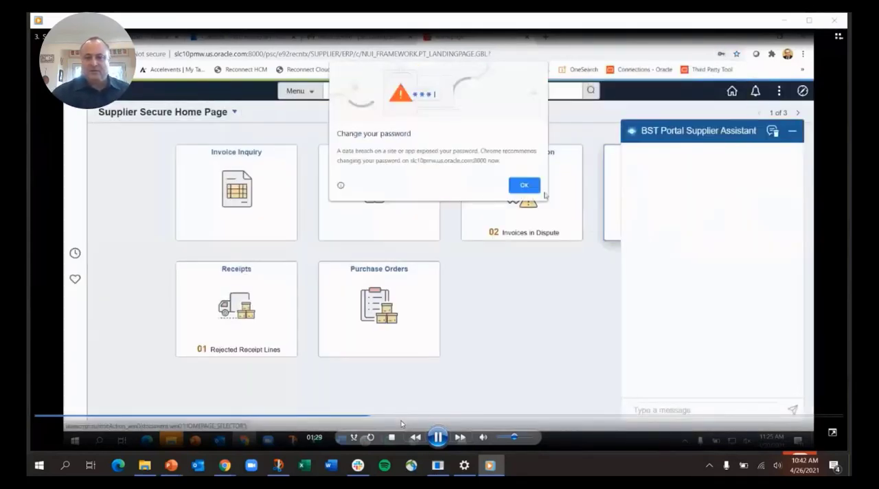
pyautogui.click(524, 184)
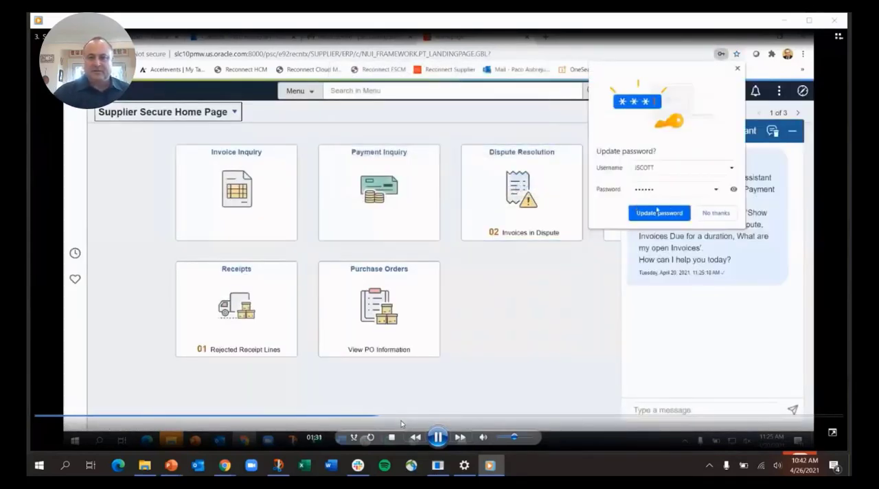
pyautogui.click(716, 211)
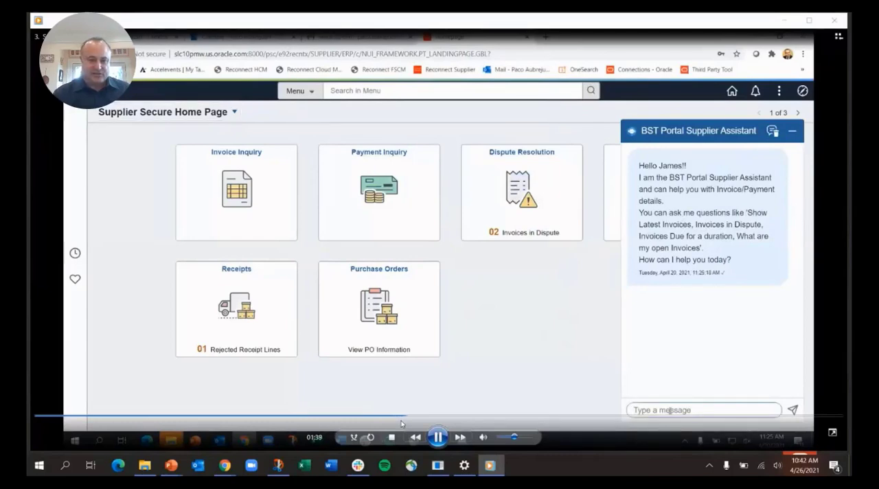
# Ask for open invoices, page the invoice cards, and view payment details for F2000477
pyautogui.write('How')
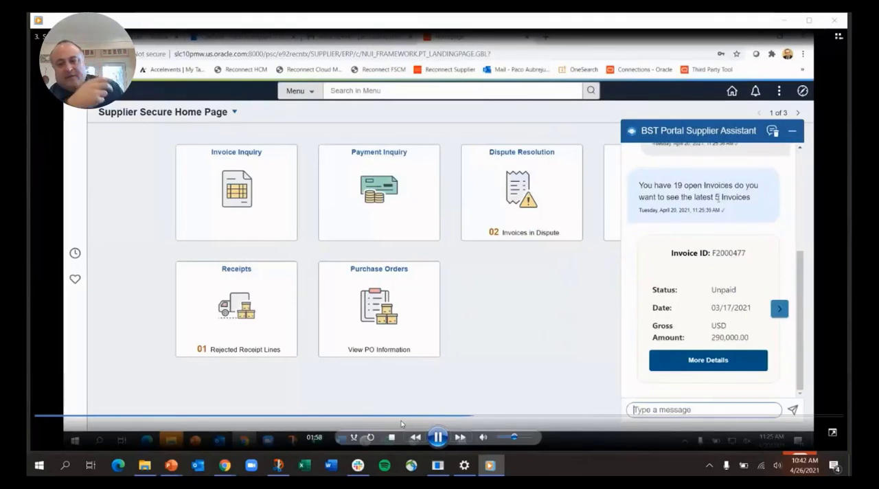
pyautogui.click(780, 307)
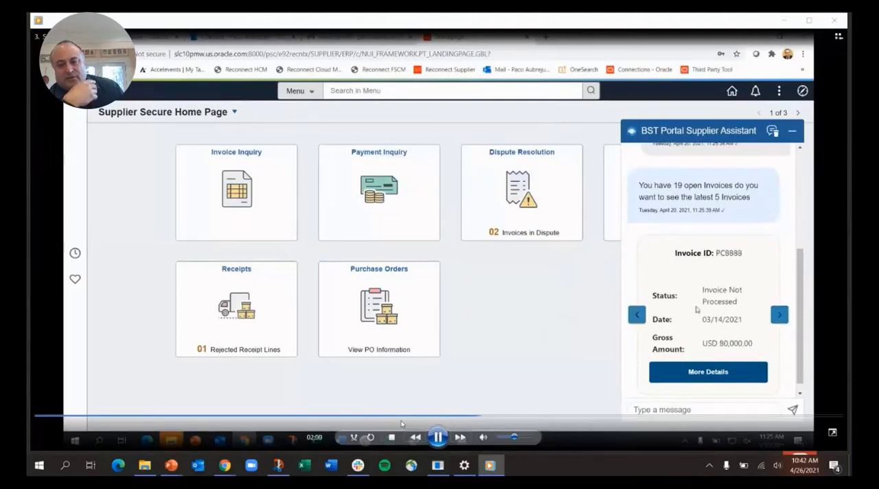
pyautogui.click(780, 315)
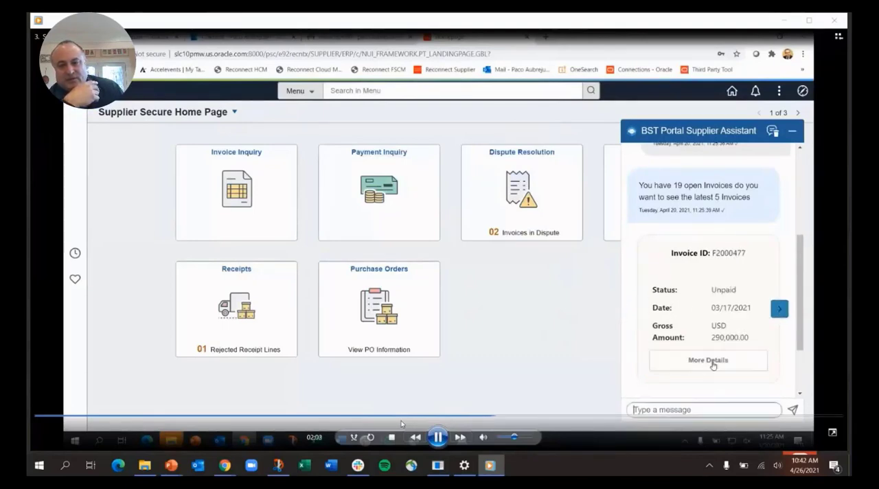
pyautogui.click(708, 359)
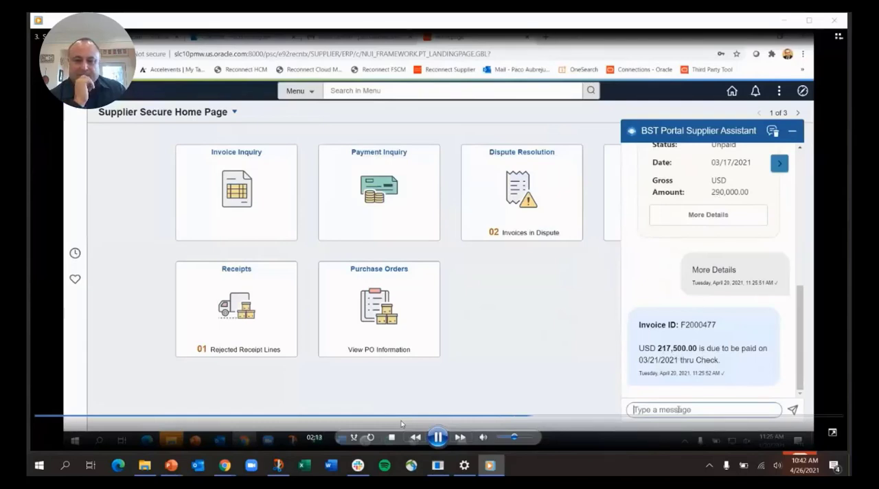
# Ask why the payment is less and show the receipt history behind the short payment
pyautogui.write('wwwhy is')
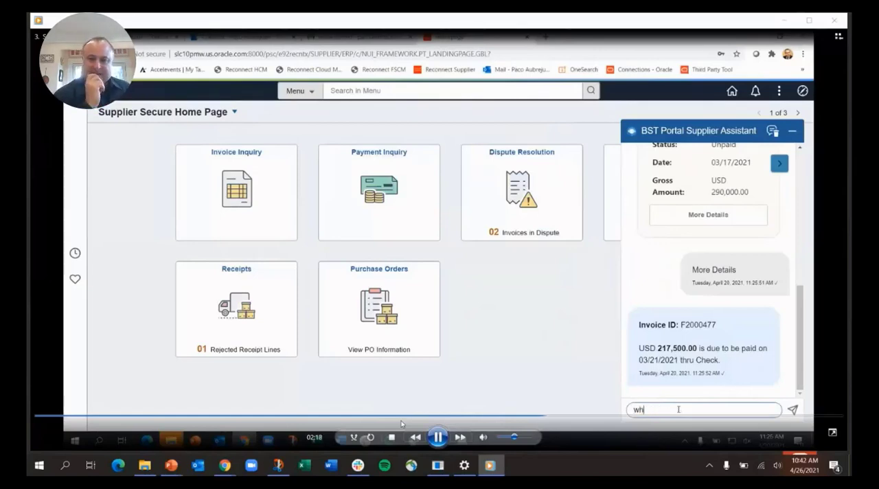
pyautogui.write('why is the payment amount less than')
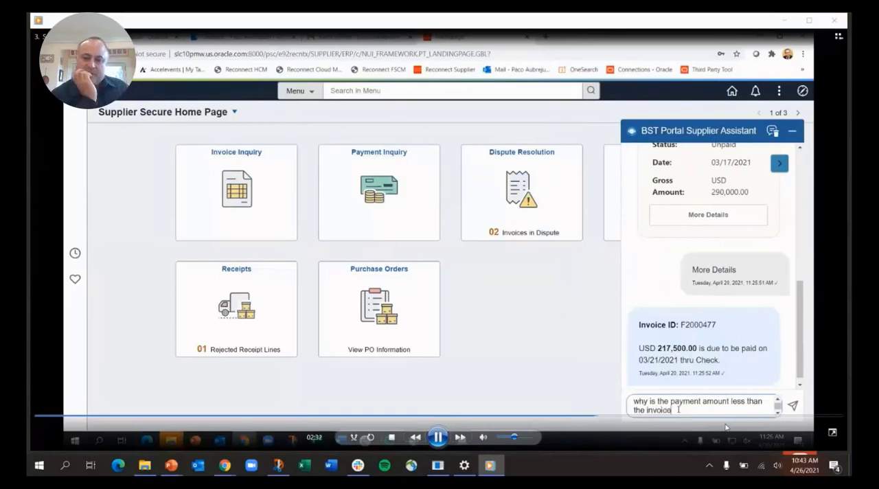
pyautogui.click(792, 404)
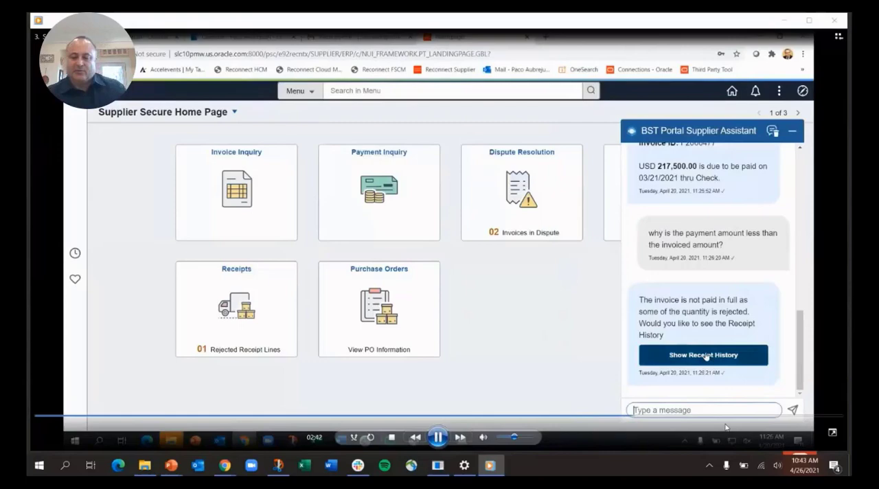
pyautogui.click(703, 355)
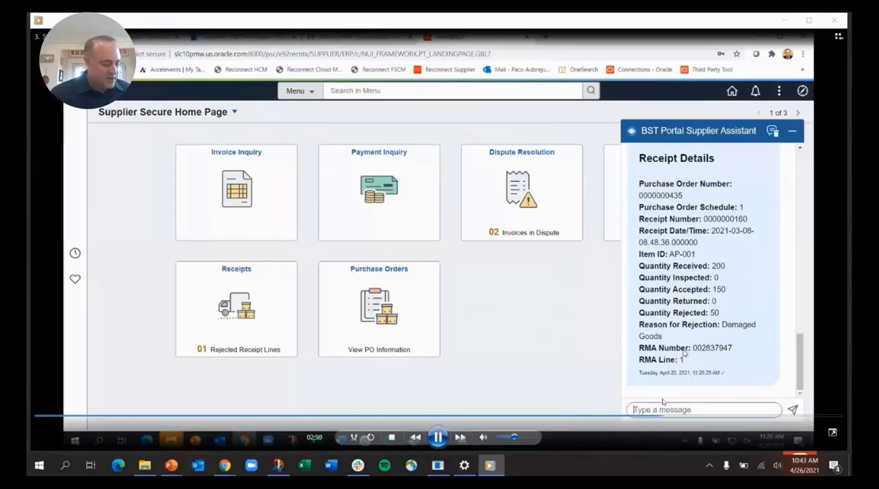
# Ask what other payments are scheduled this week and view details for invoice PC3333
pyautogui.write('what other payments are schedu')
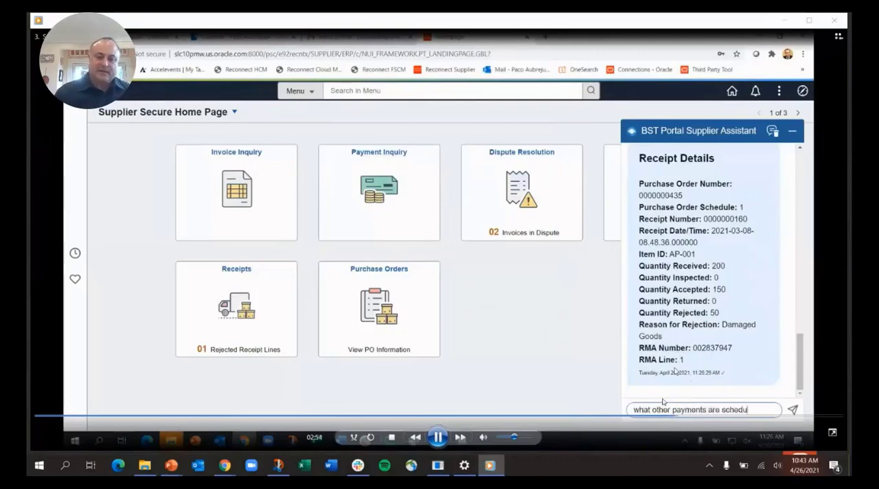
pyautogui.write('this week')
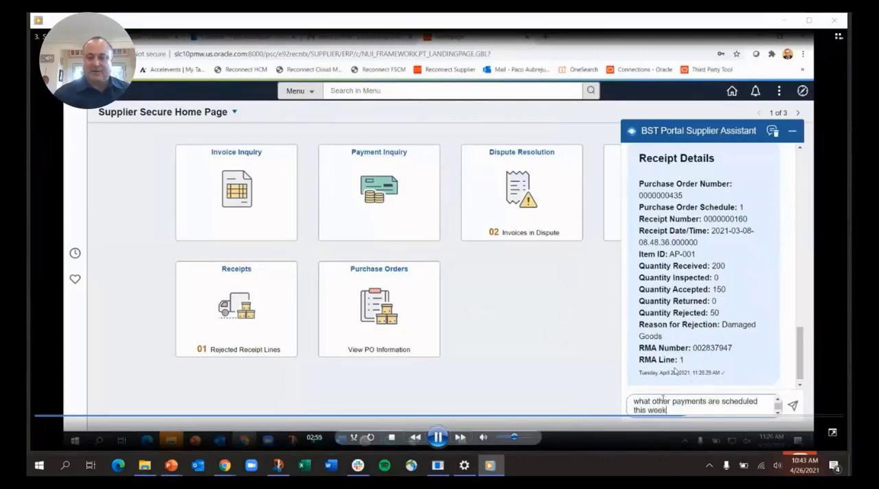
pyautogui.click(791, 404)
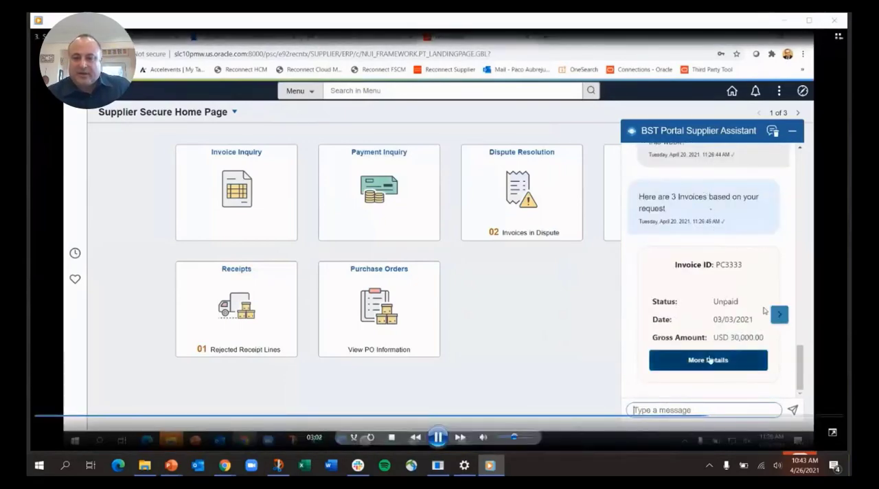
pyautogui.click(707, 360)
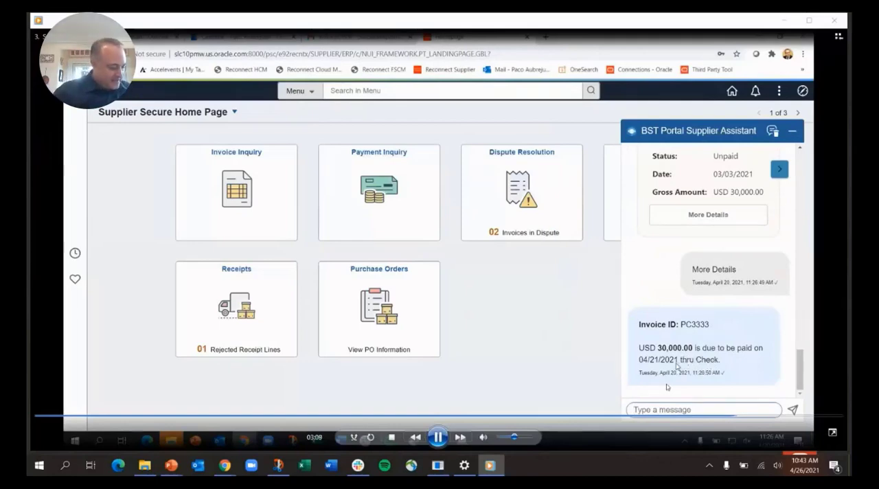
pyautogui.write('show me disputed invoic')
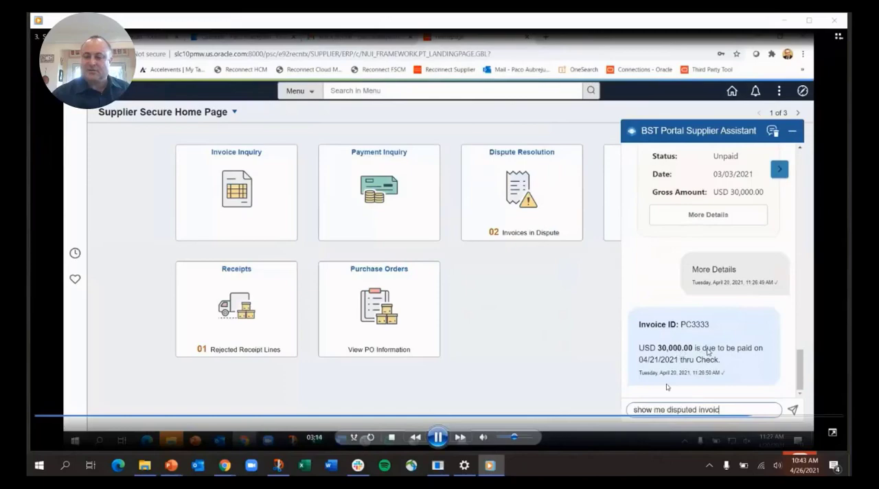
# Request disputed invoices, view PC5555's details, and open its dispute resolution page
pyautogui.click(791, 409)
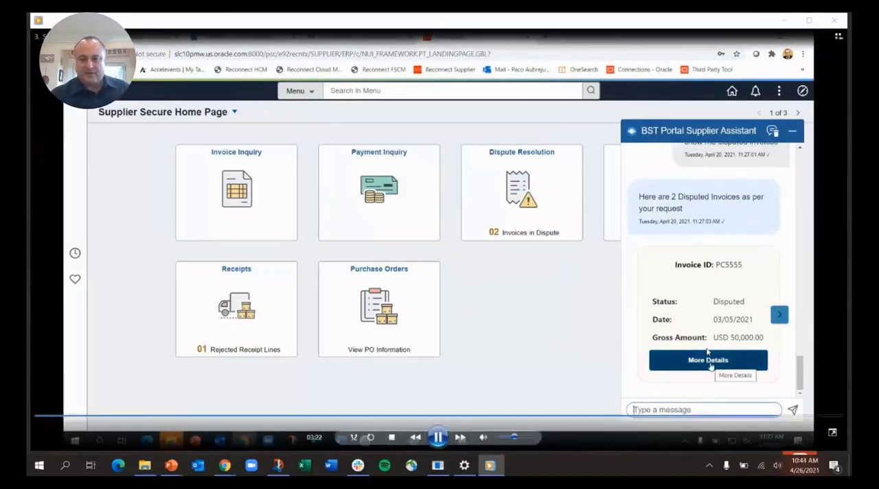
pyautogui.click(707, 360)
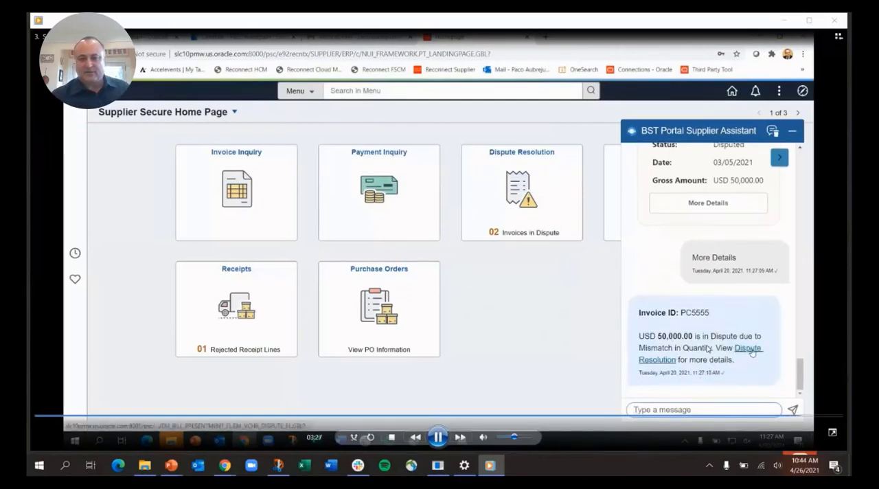
pyautogui.click(747, 353)
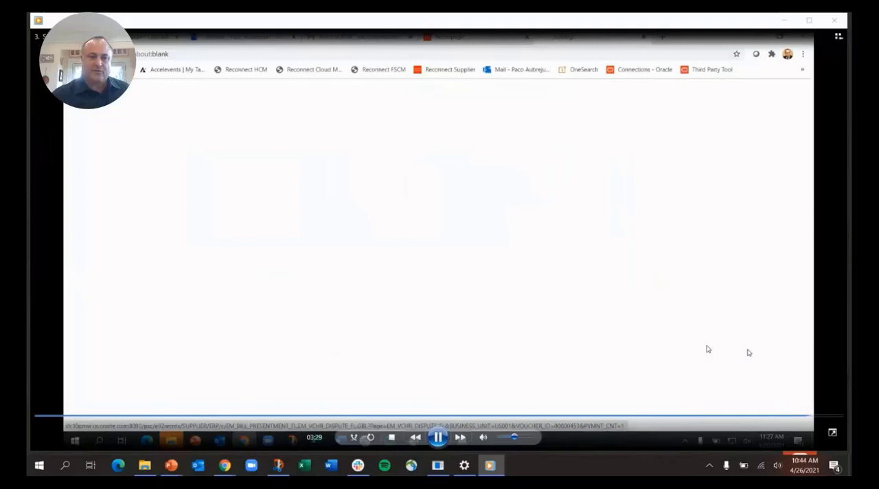